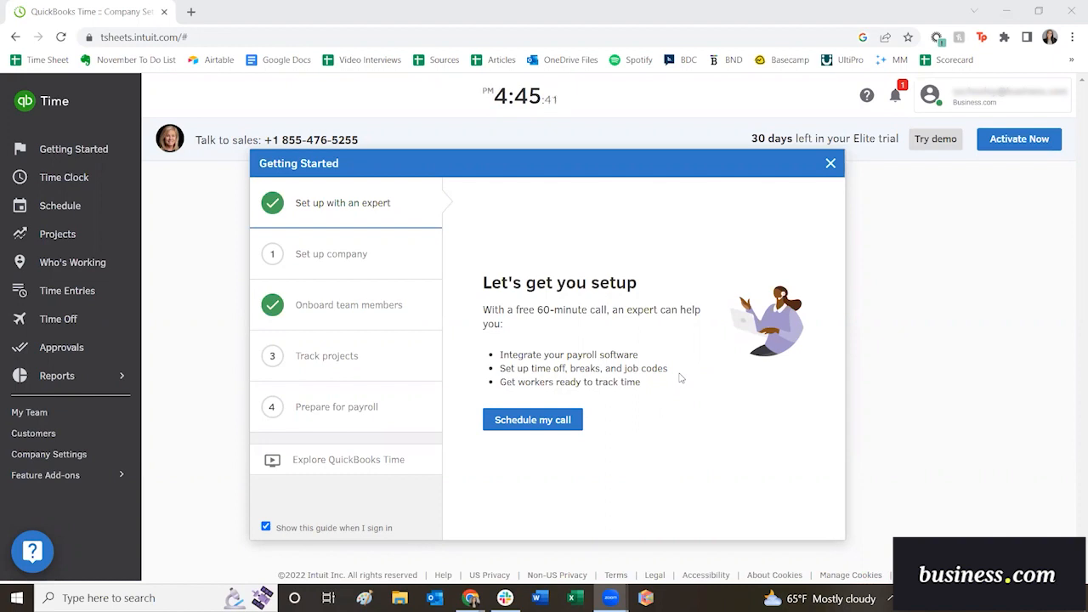
pyautogui.moveTo(340, 194)
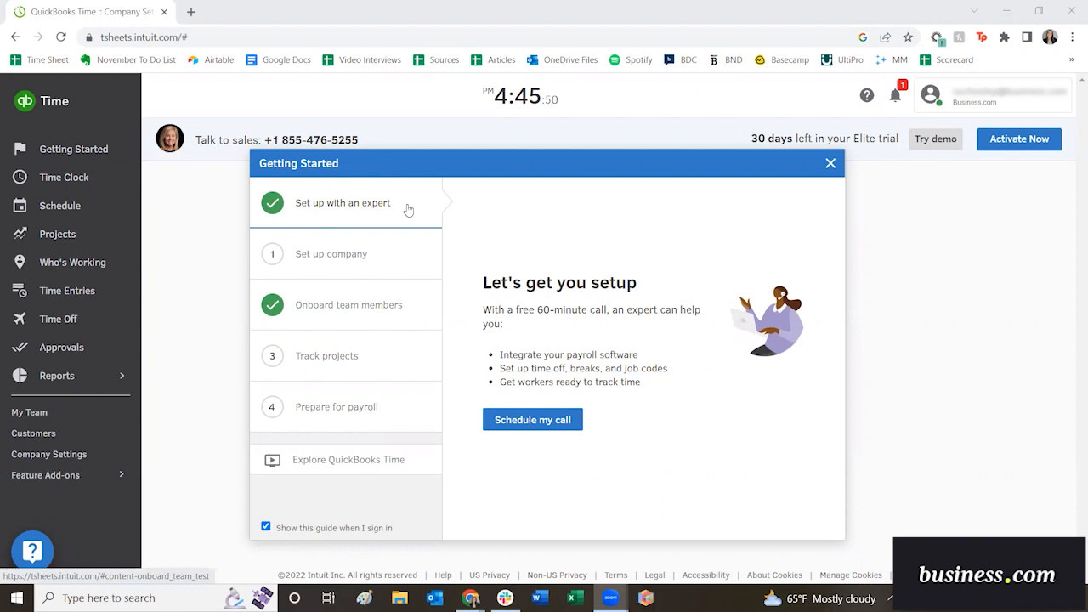
pyautogui.moveTo(406, 223)
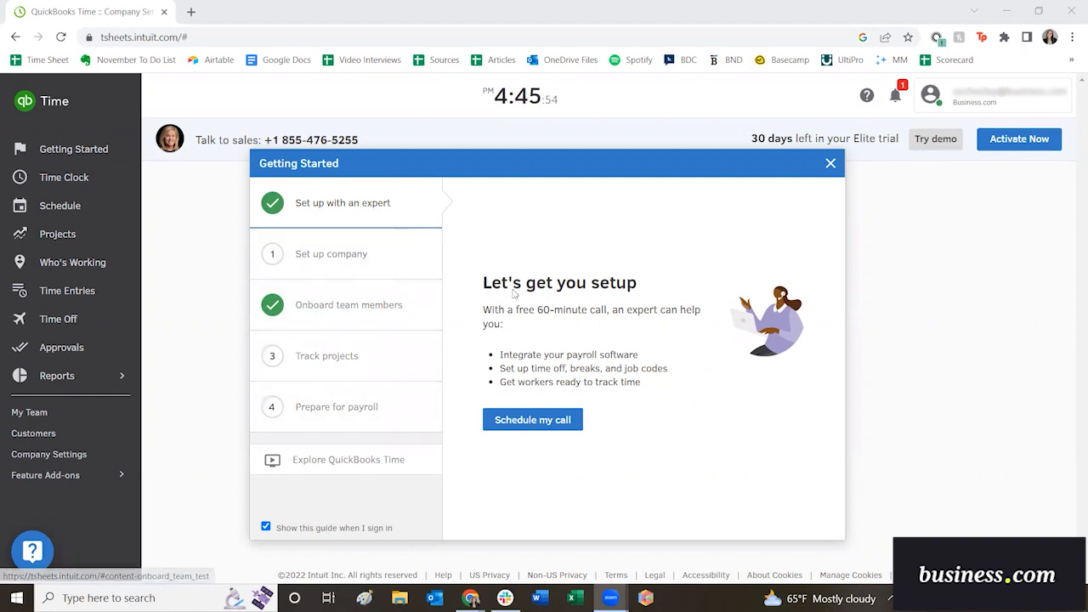
# Review the company setup, onboarding, project and payroll steps, ending on onboarding tasks.
pyautogui.click(330, 254)
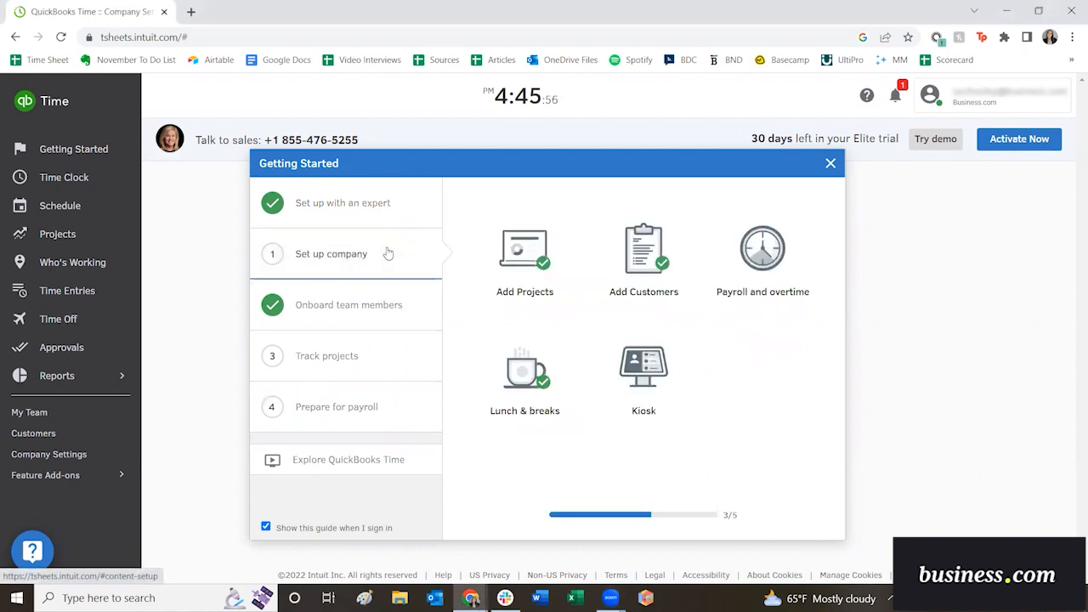
pyautogui.click(348, 304)
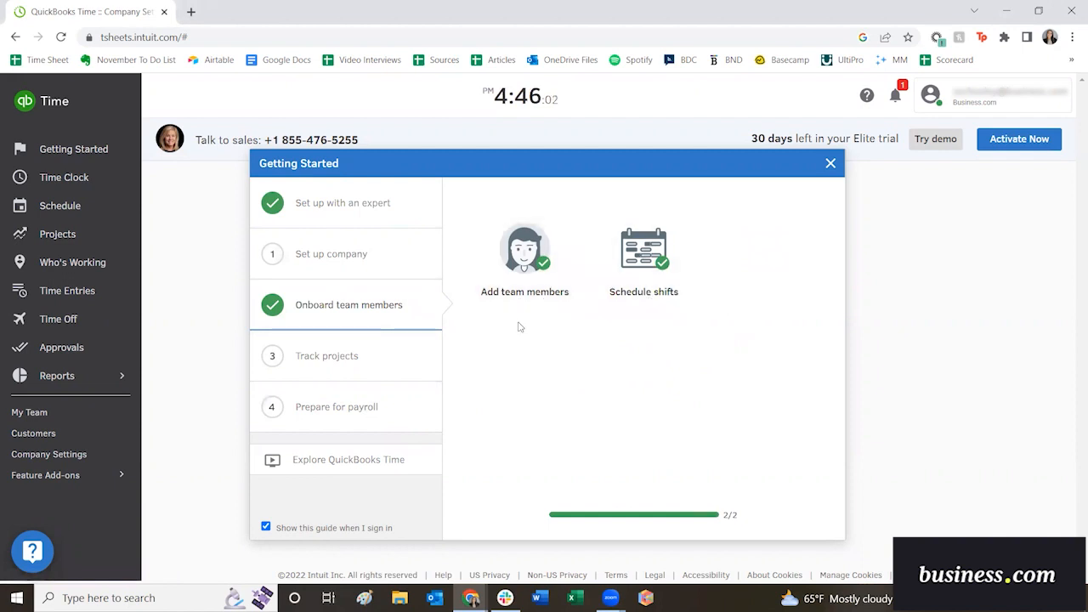
pyautogui.click(326, 356)
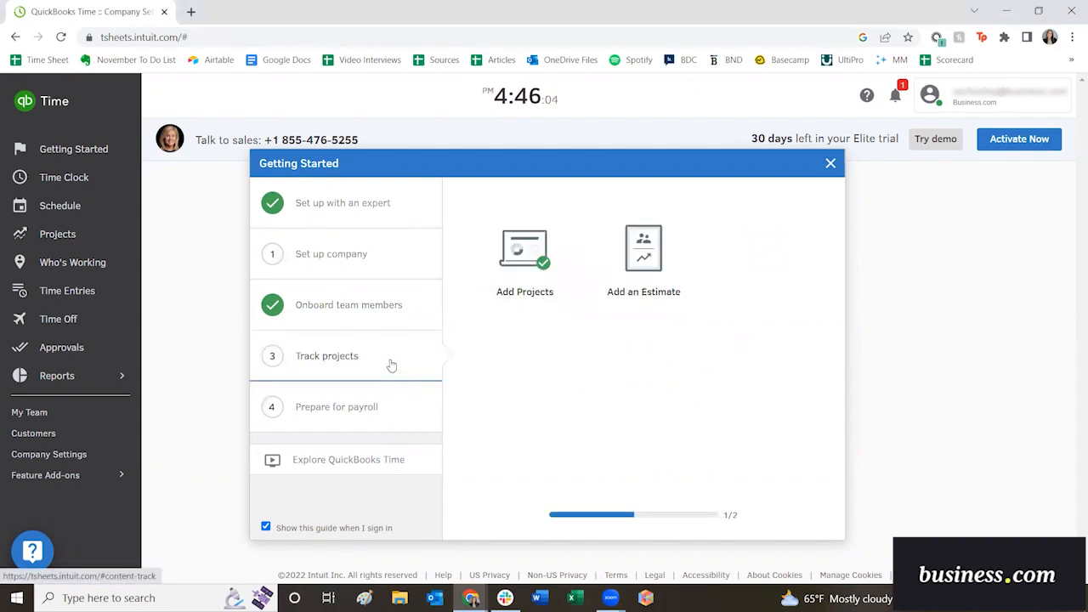
pyautogui.click(336, 407)
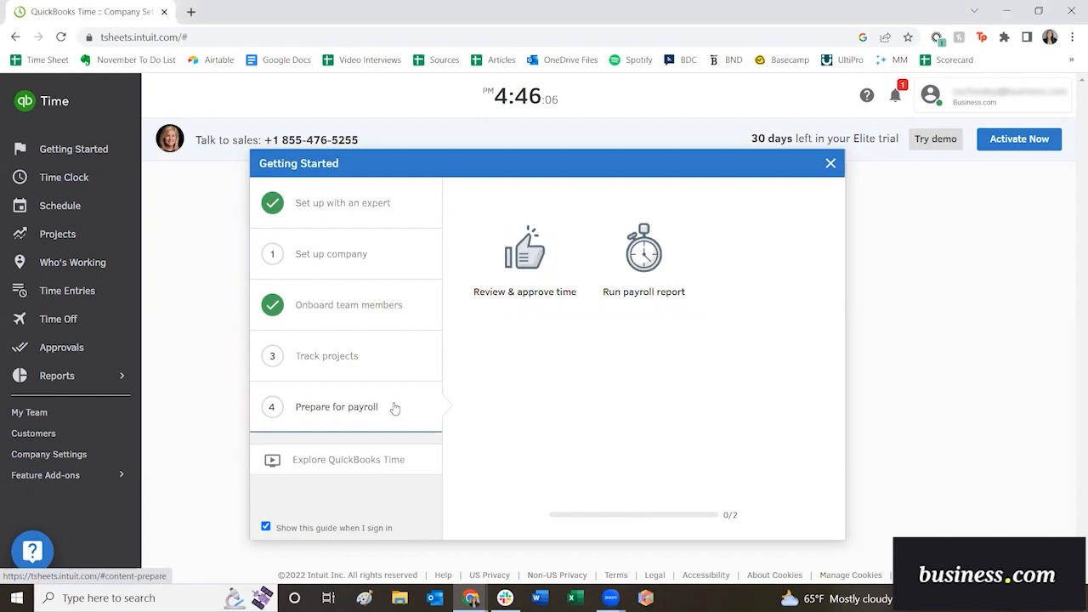
pyautogui.moveTo(391, 312)
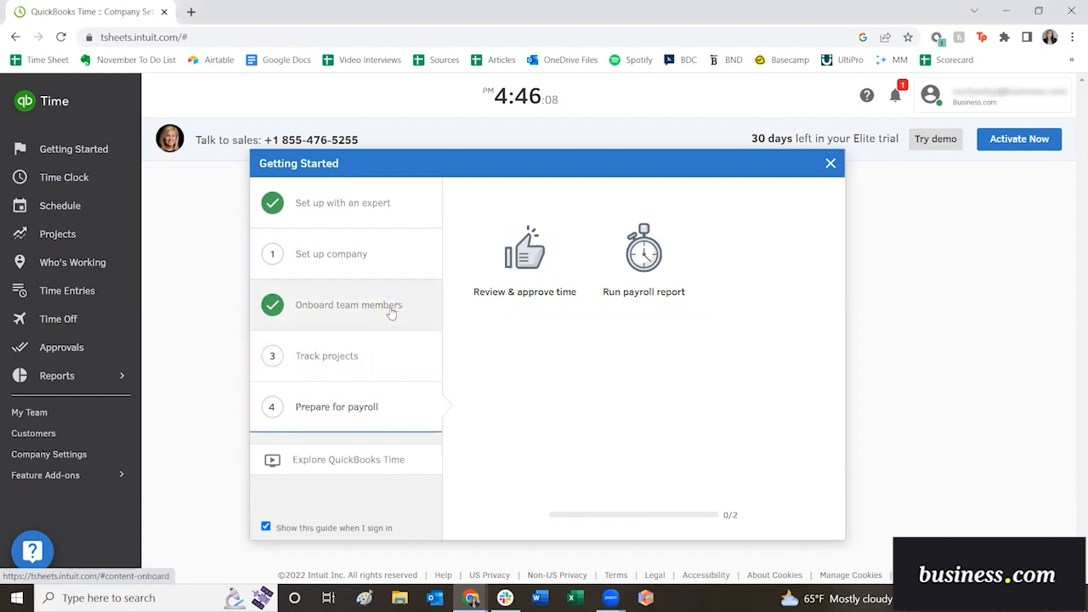
pyautogui.click(349, 304)
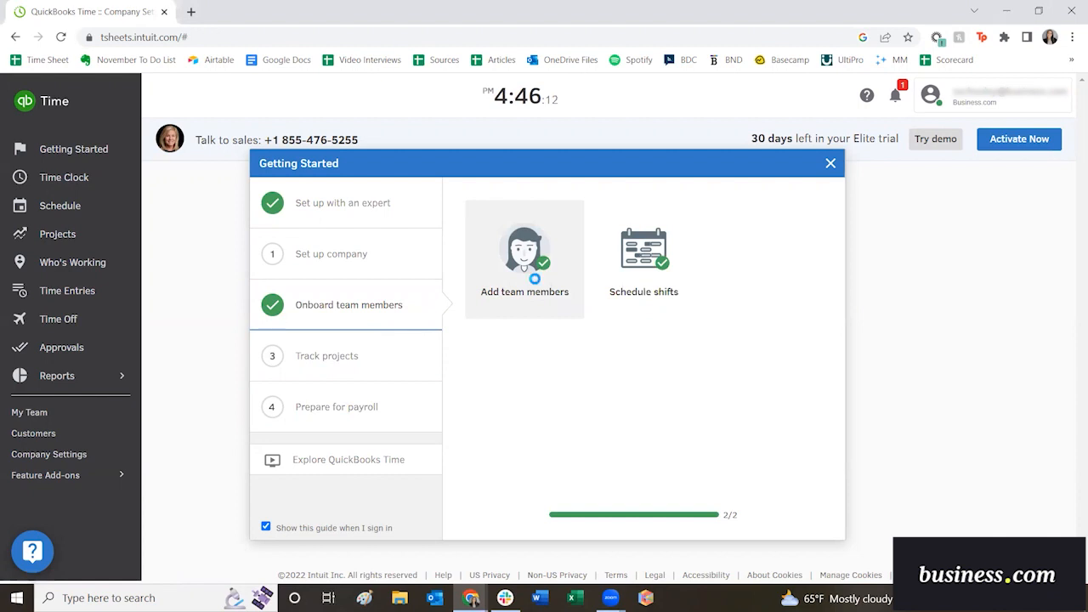
pyautogui.click(525, 257)
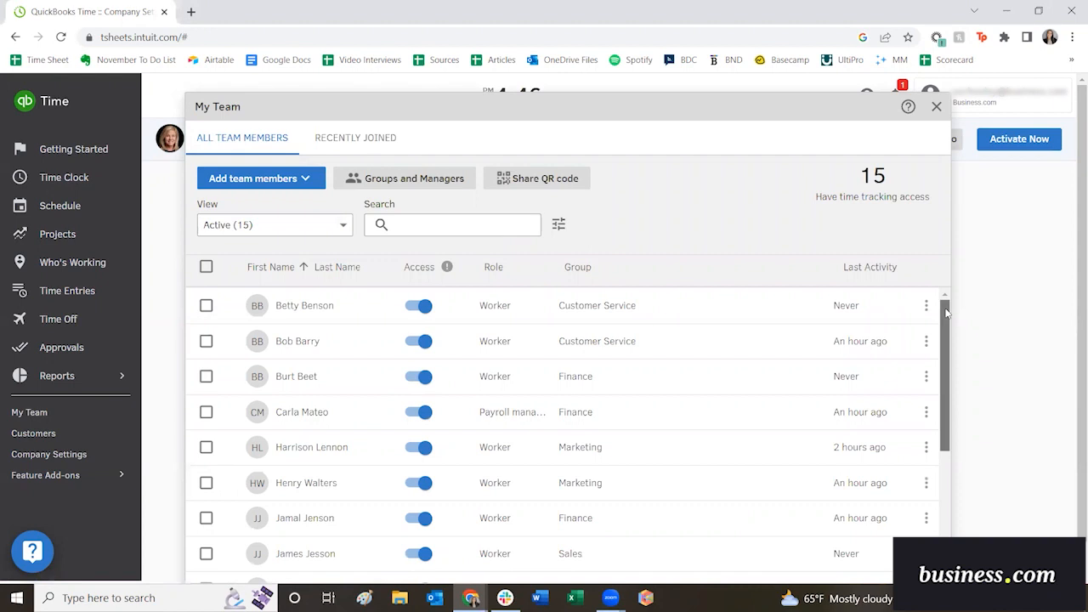
pyautogui.moveTo(816, 295)
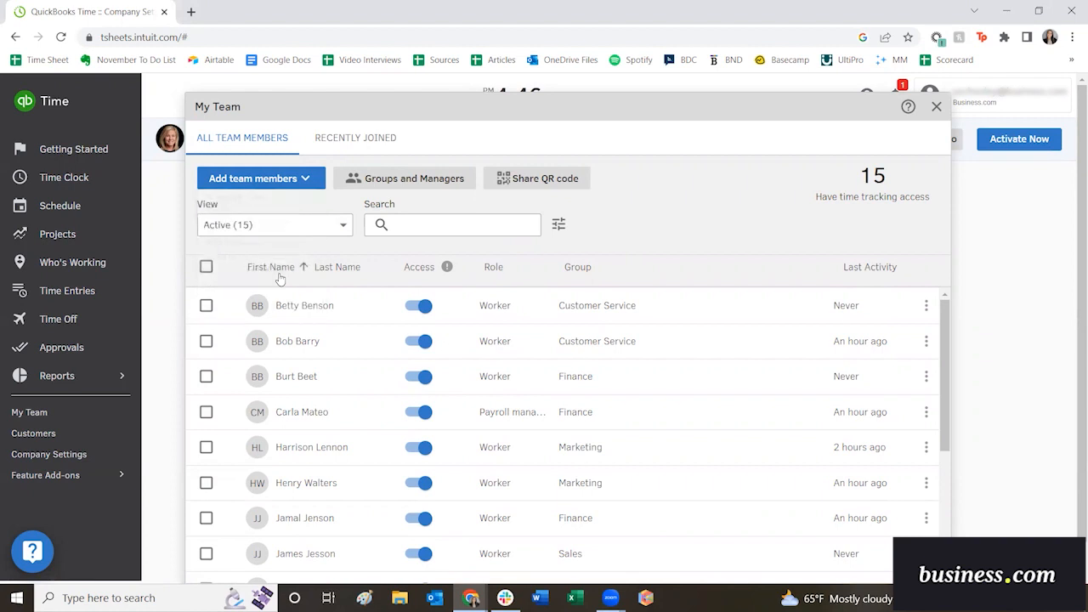
pyautogui.click(255, 178)
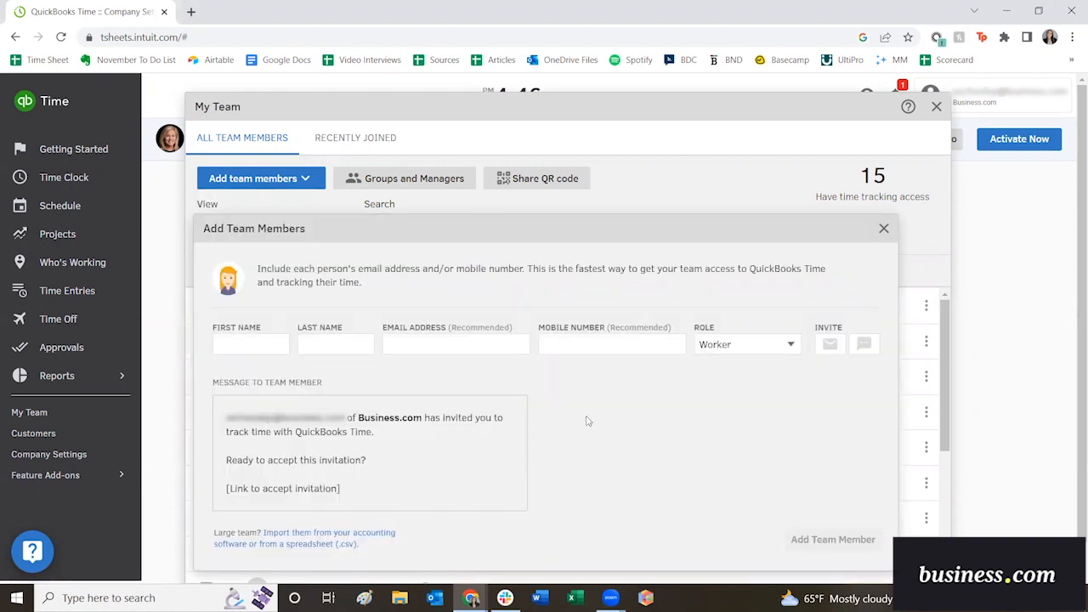
pyautogui.click(250, 343)
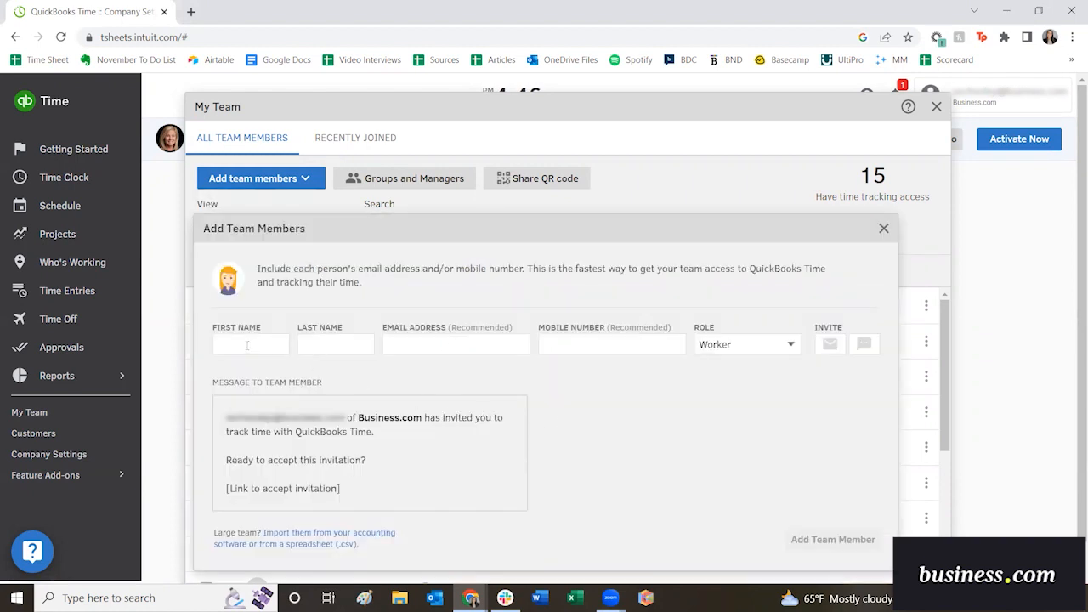
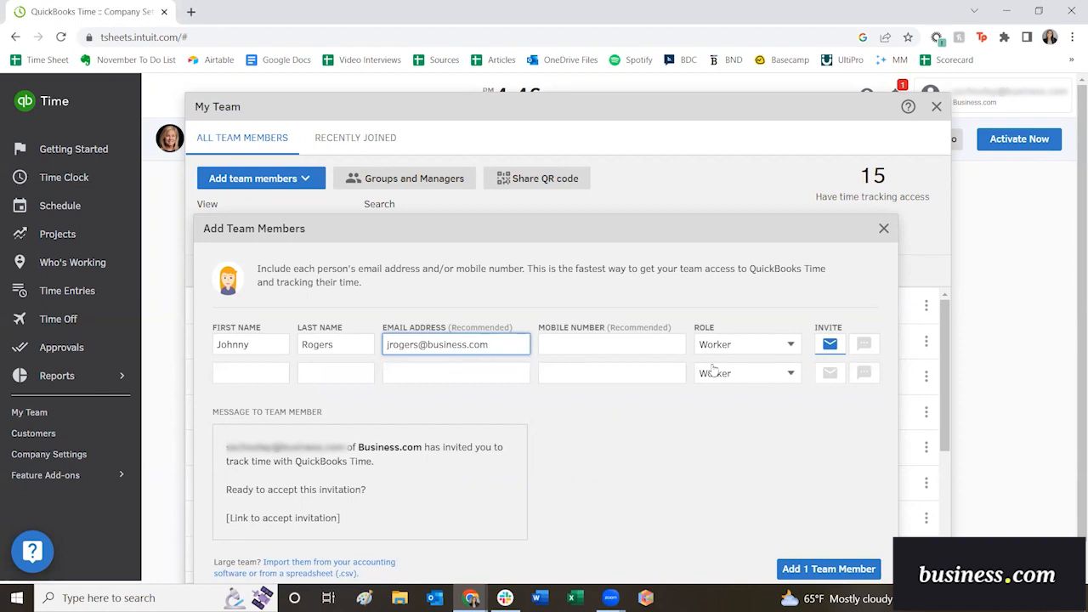
pyautogui.moveTo(829, 344)
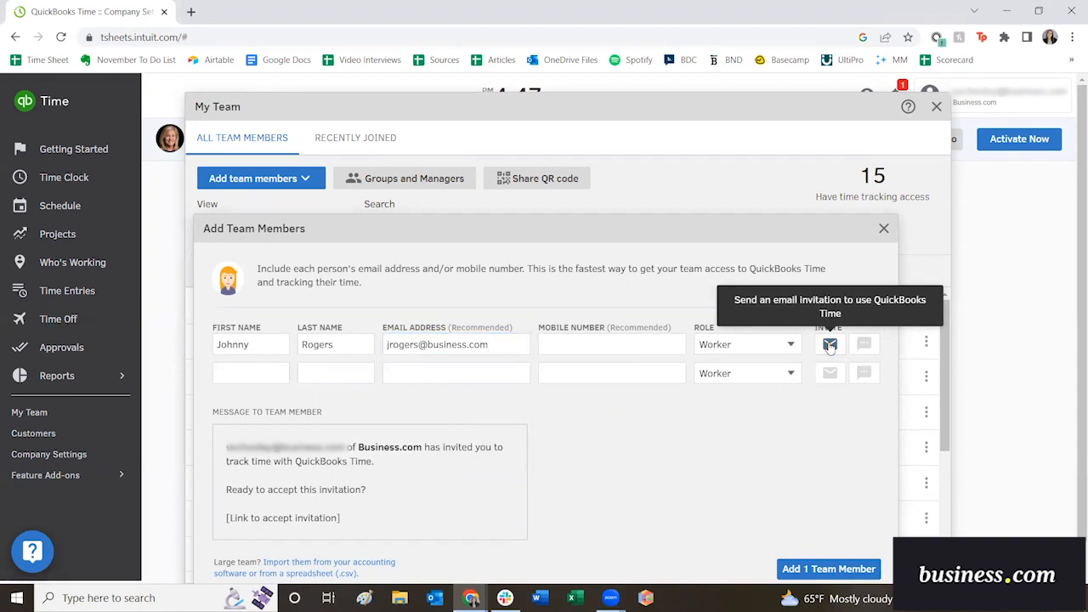
pyautogui.moveTo(864, 344)
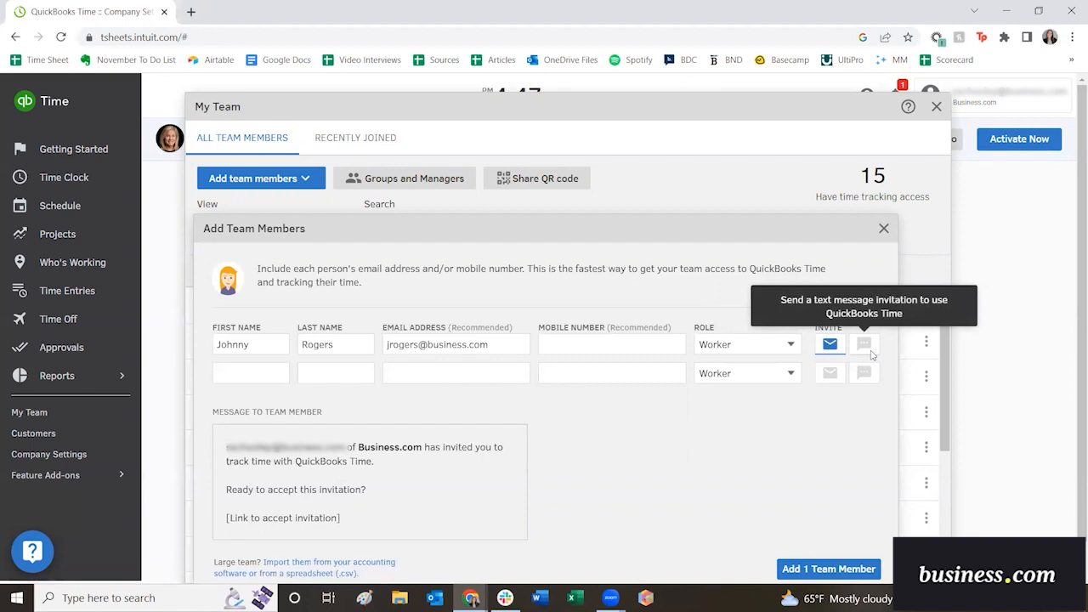
pyautogui.moveTo(630, 347)
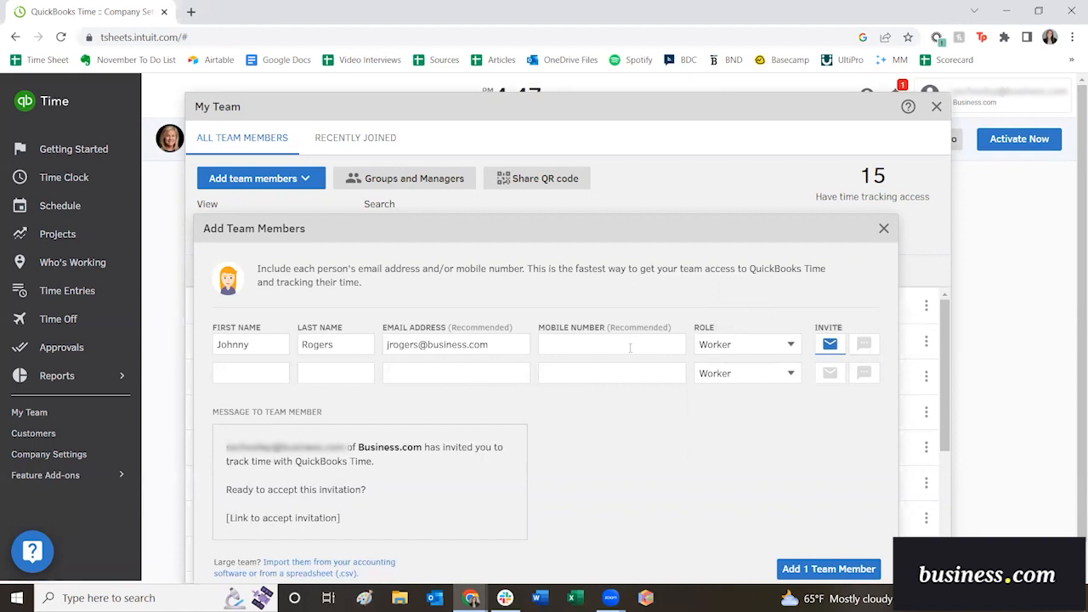
pyautogui.moveTo(865, 343)
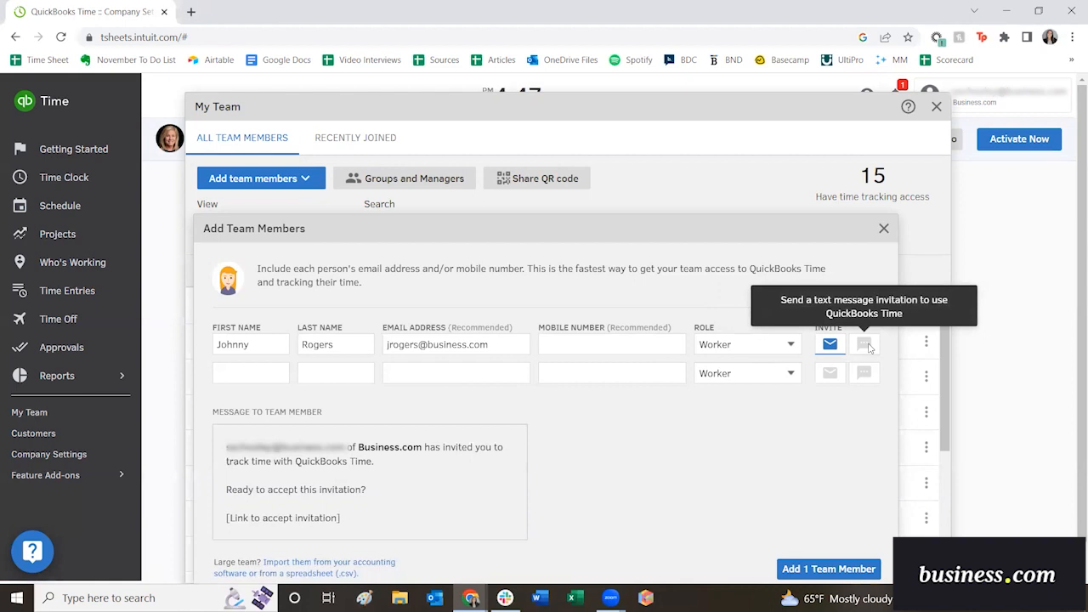
pyautogui.moveTo(791, 349)
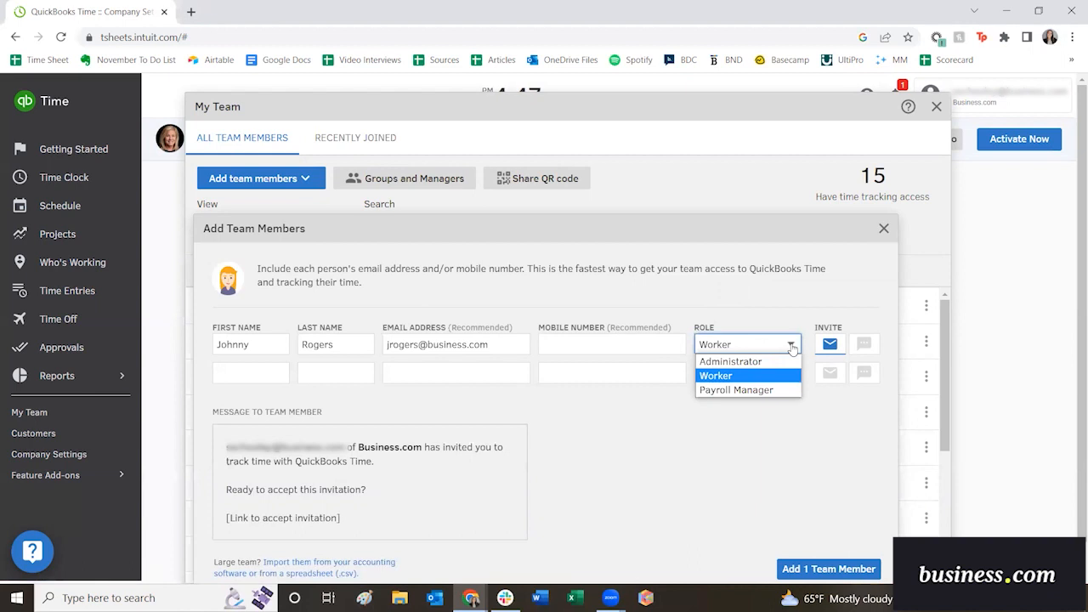
pyautogui.click(715, 375)
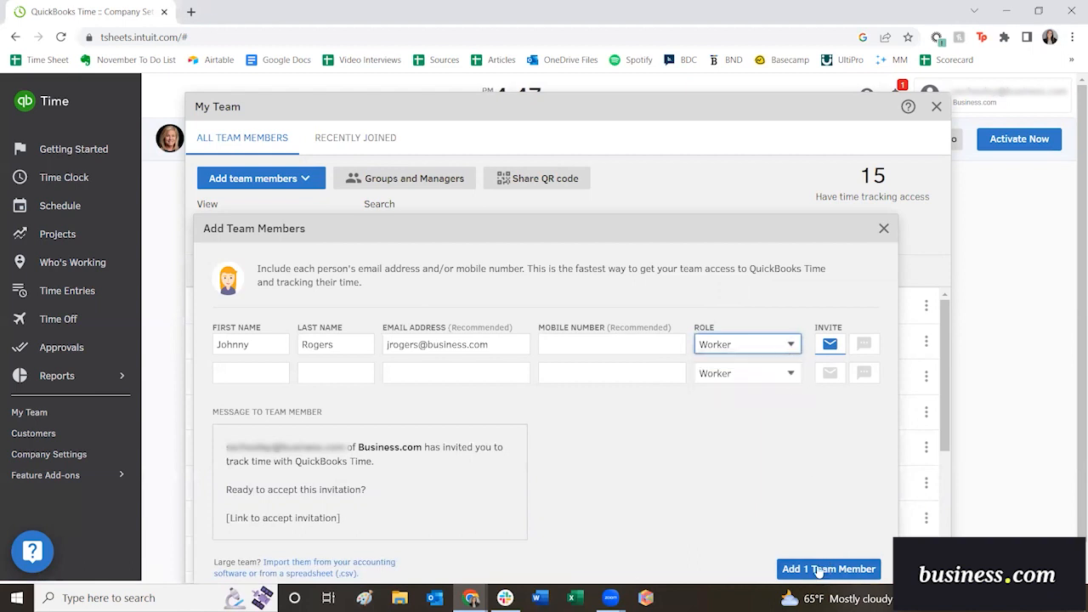
pyautogui.click(456, 344)
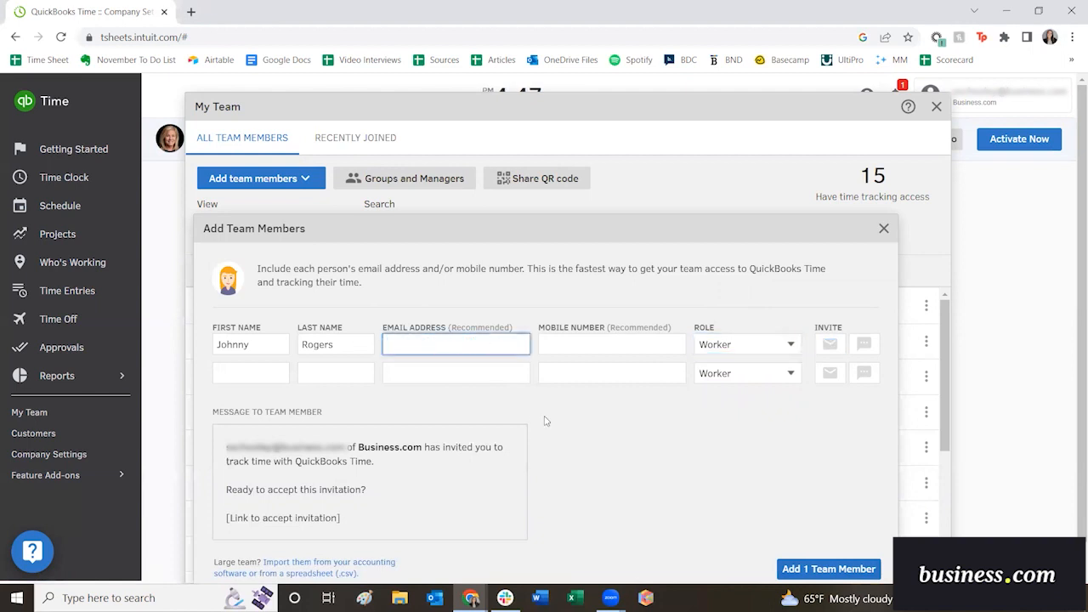
pyautogui.moveTo(605, 441)
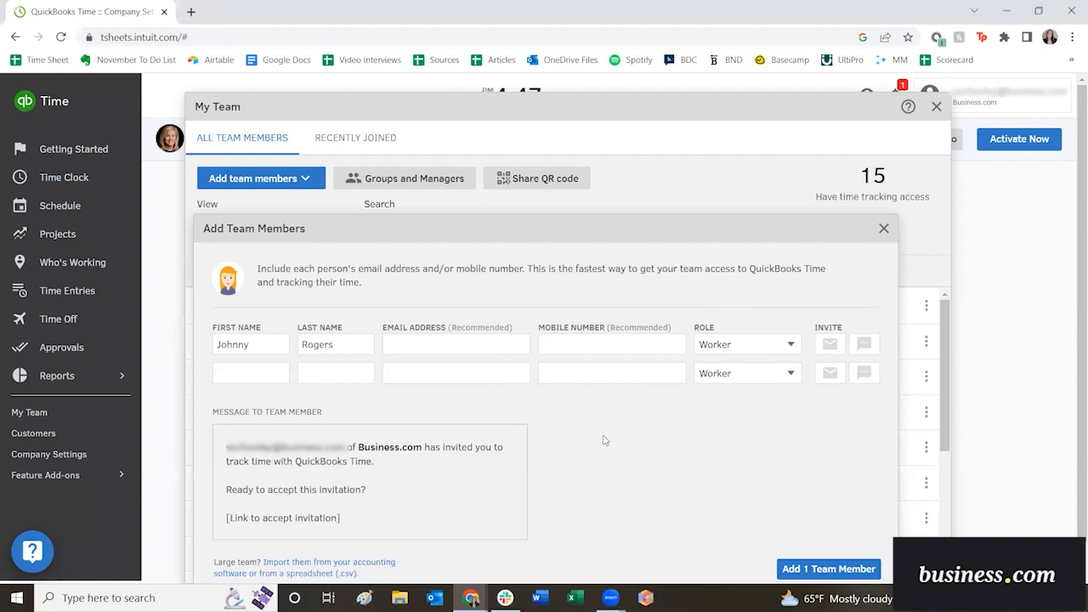
pyautogui.click(370, 481)
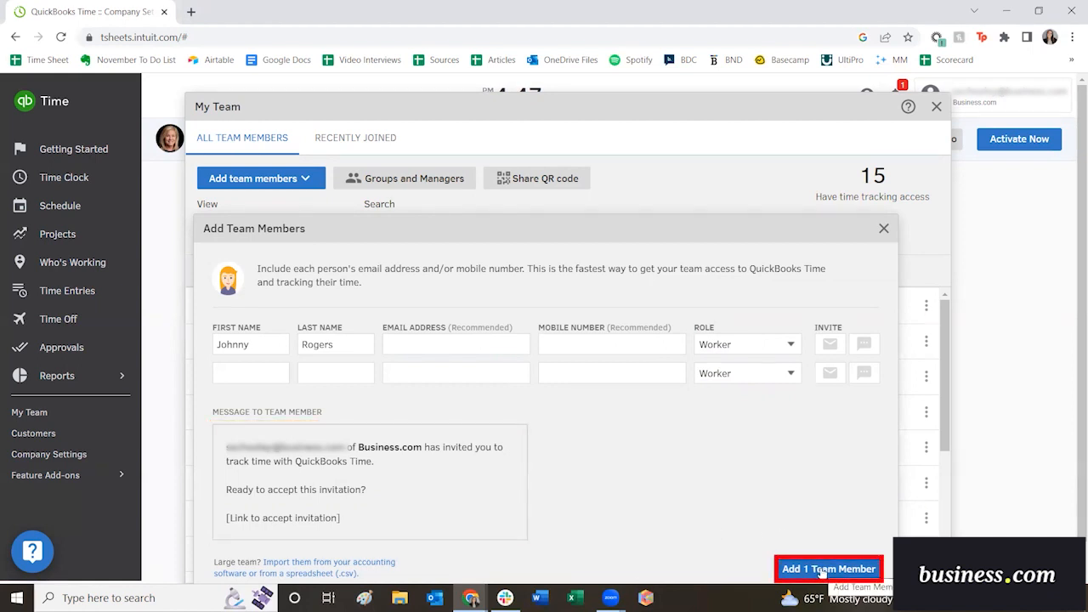
pyautogui.click(828, 569)
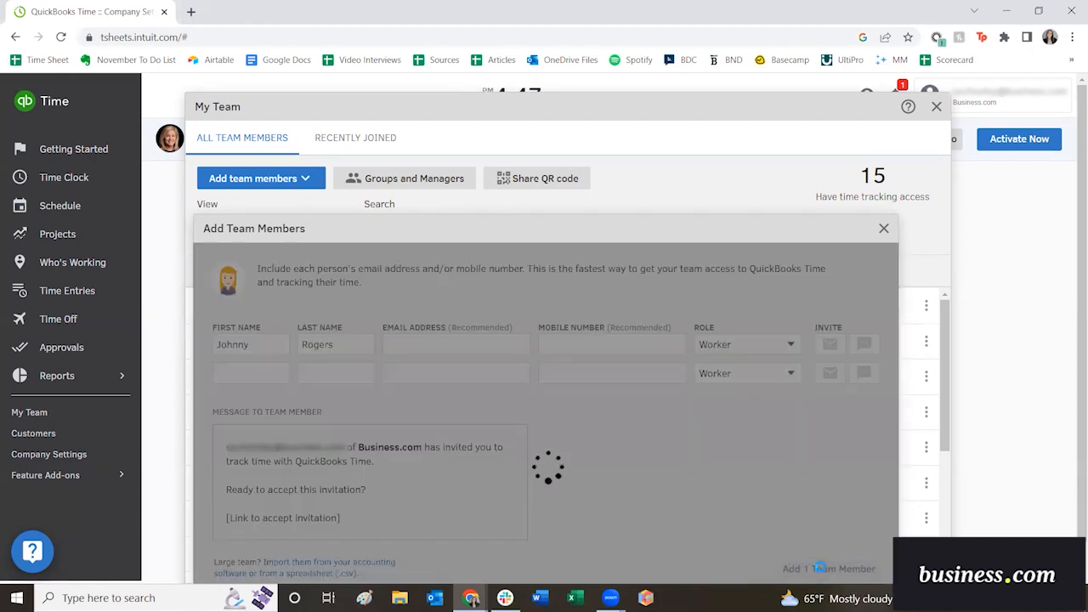
pyautogui.click(884, 228)
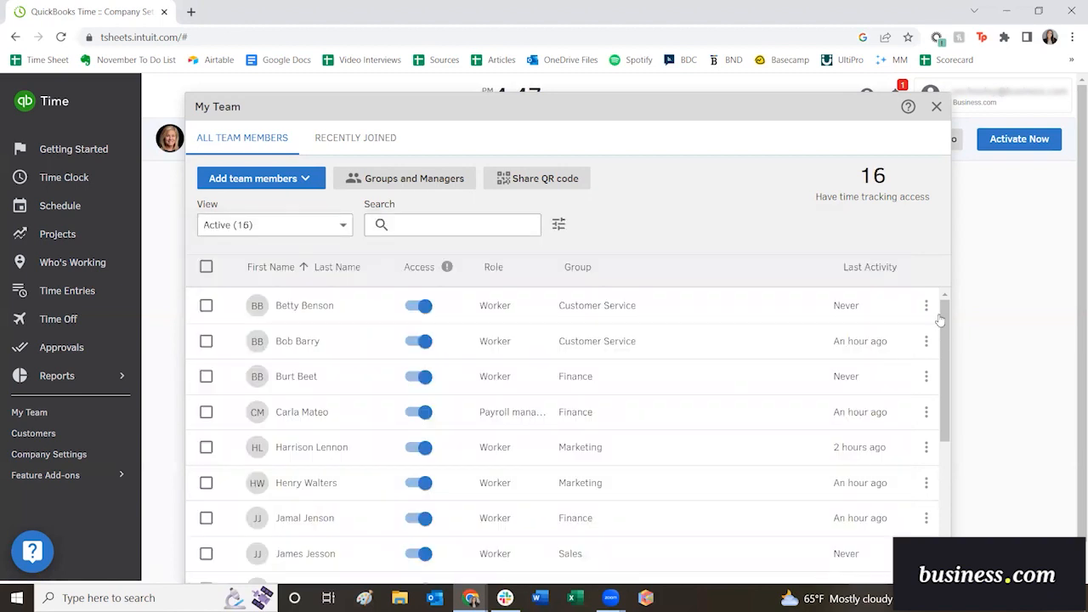
pyautogui.scroll(-3)
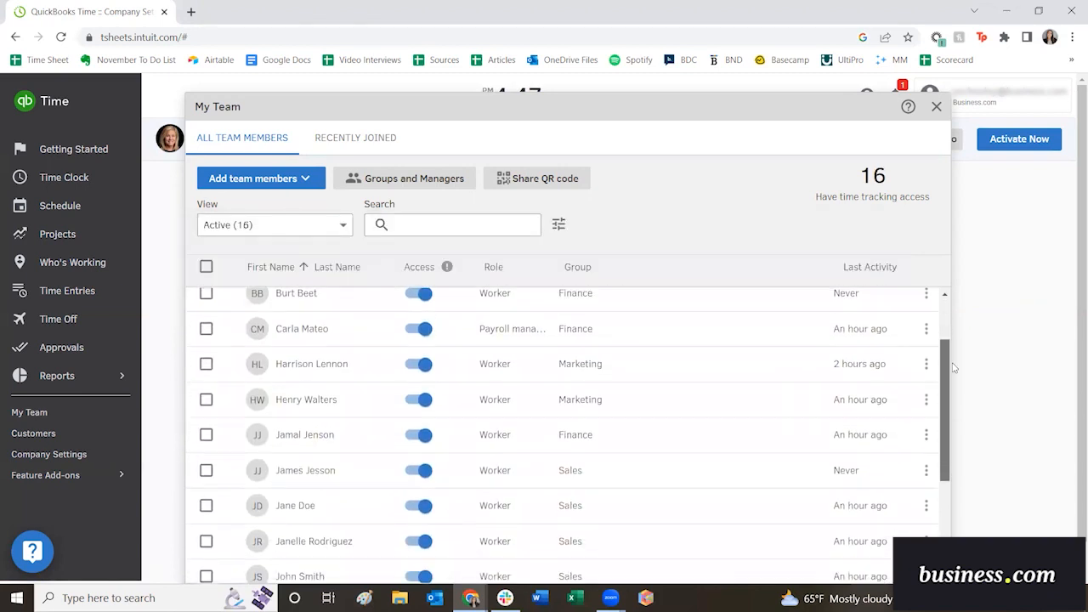
pyautogui.scroll(-3)
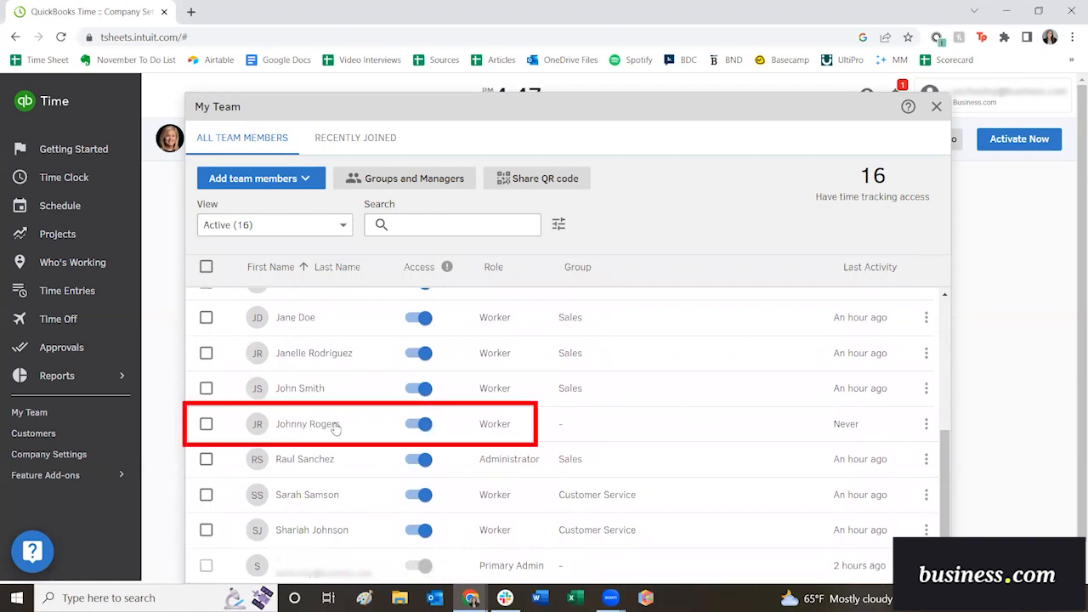
pyautogui.click(308, 423)
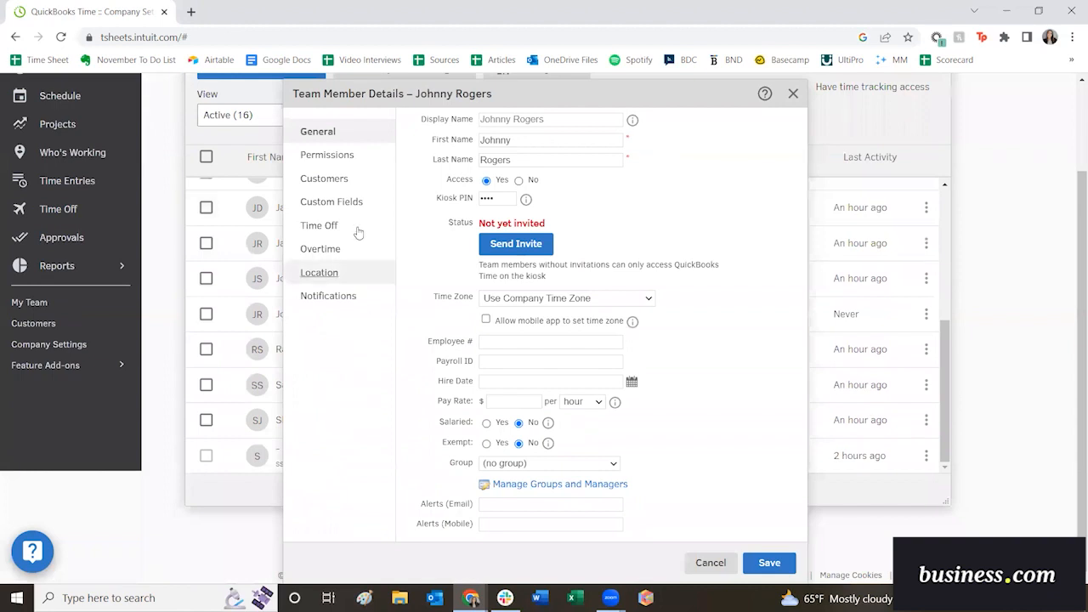
pyautogui.moveTo(328, 295)
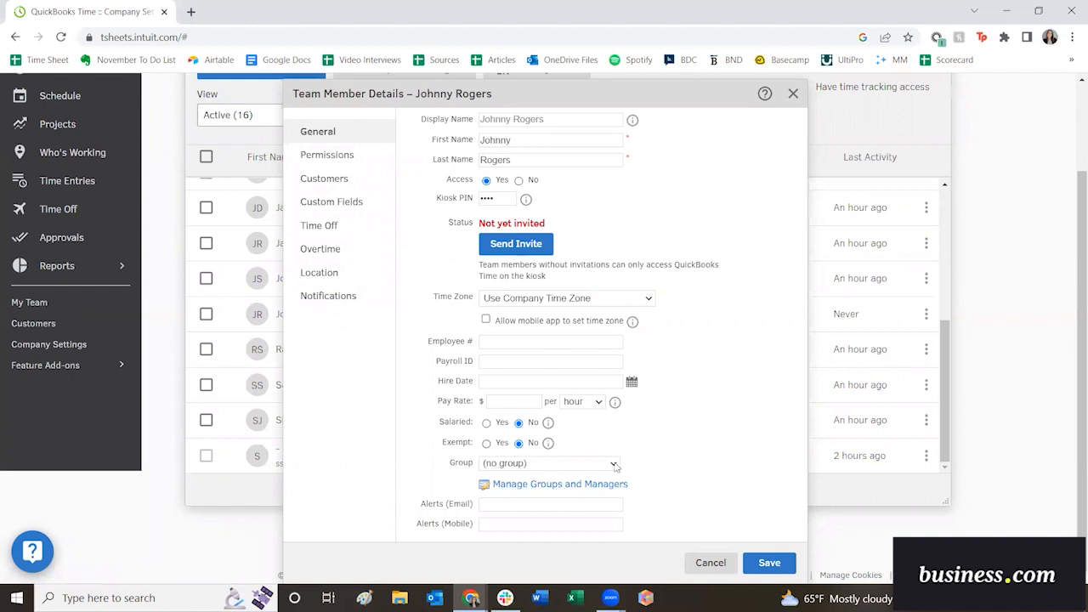
pyautogui.click(614, 462)
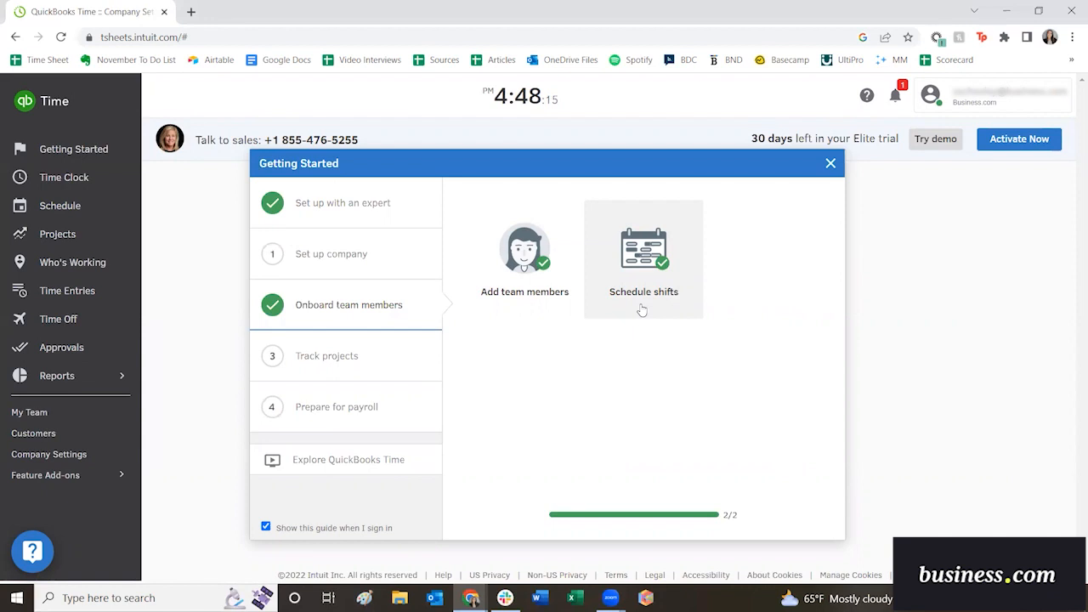
pyautogui.click(644, 255)
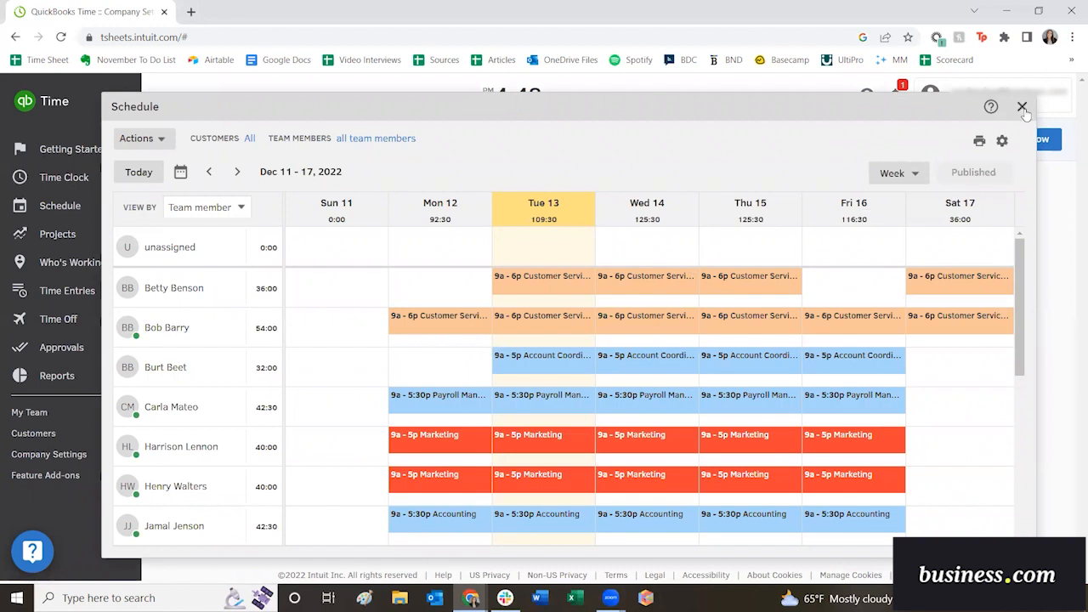
pyautogui.click(1023, 108)
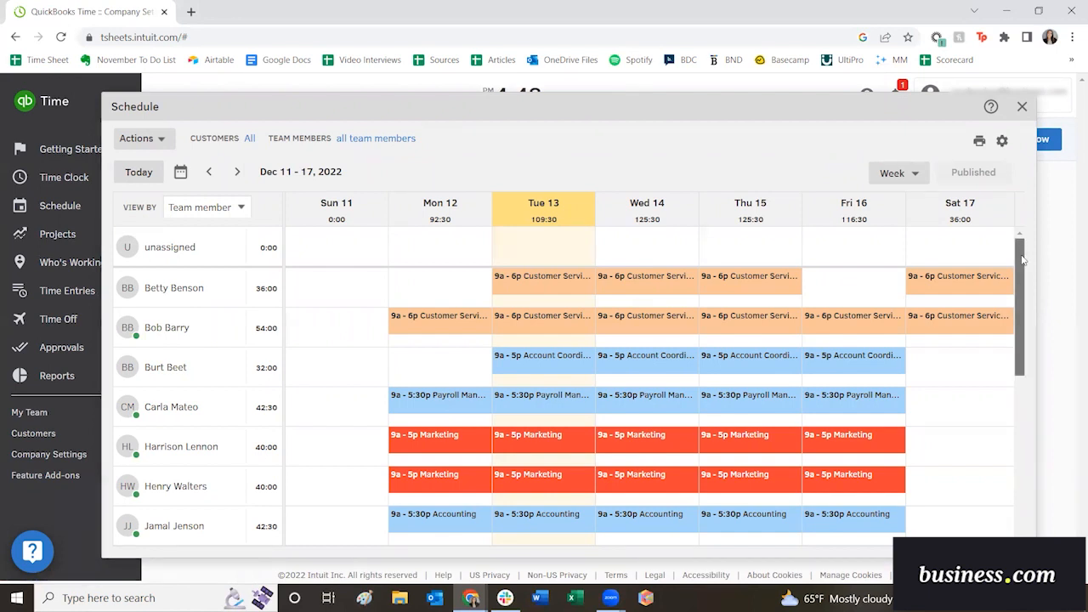
pyautogui.scroll(-3)
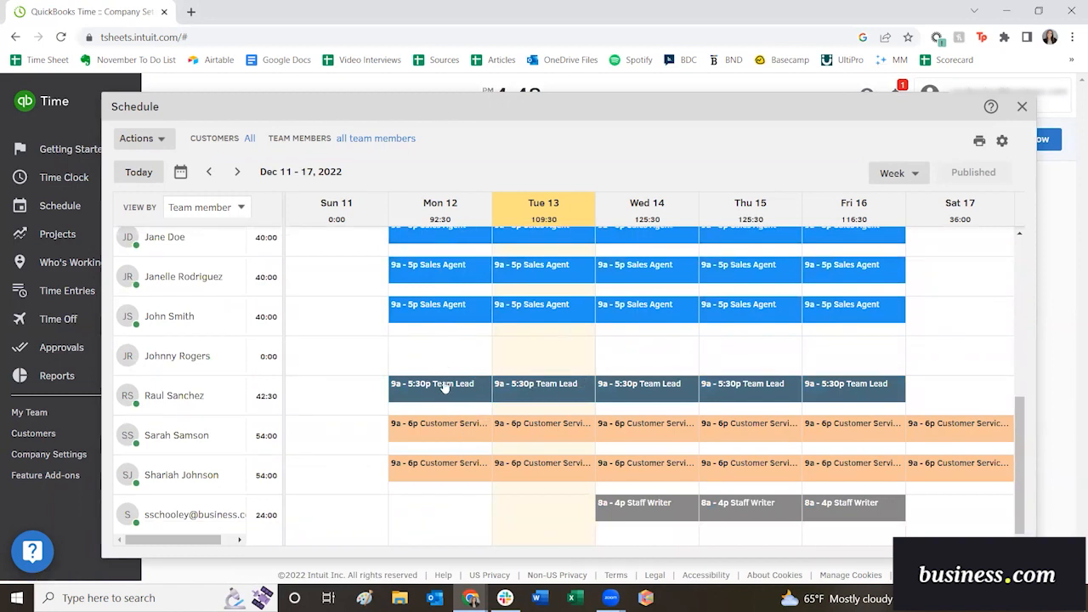
pyautogui.moveTo(434, 358)
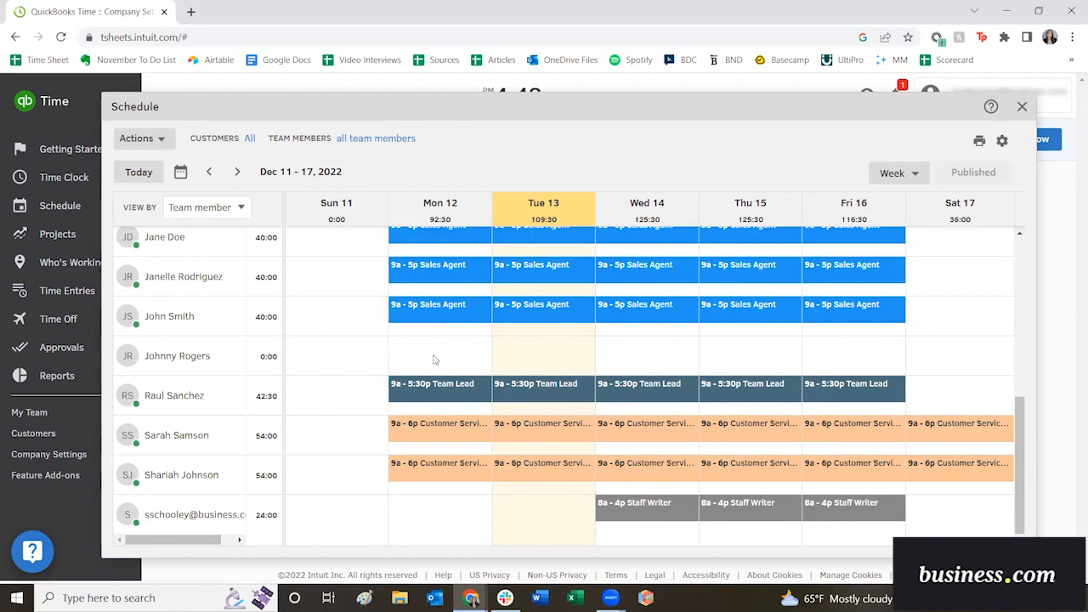
pyautogui.moveTo(650, 357)
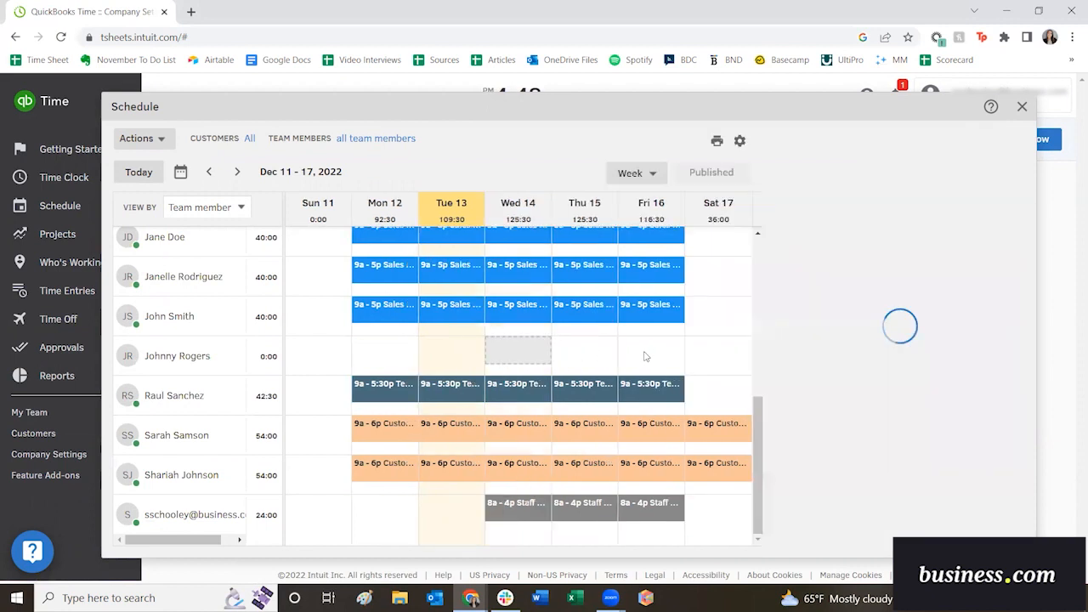
pyautogui.click(518, 351)
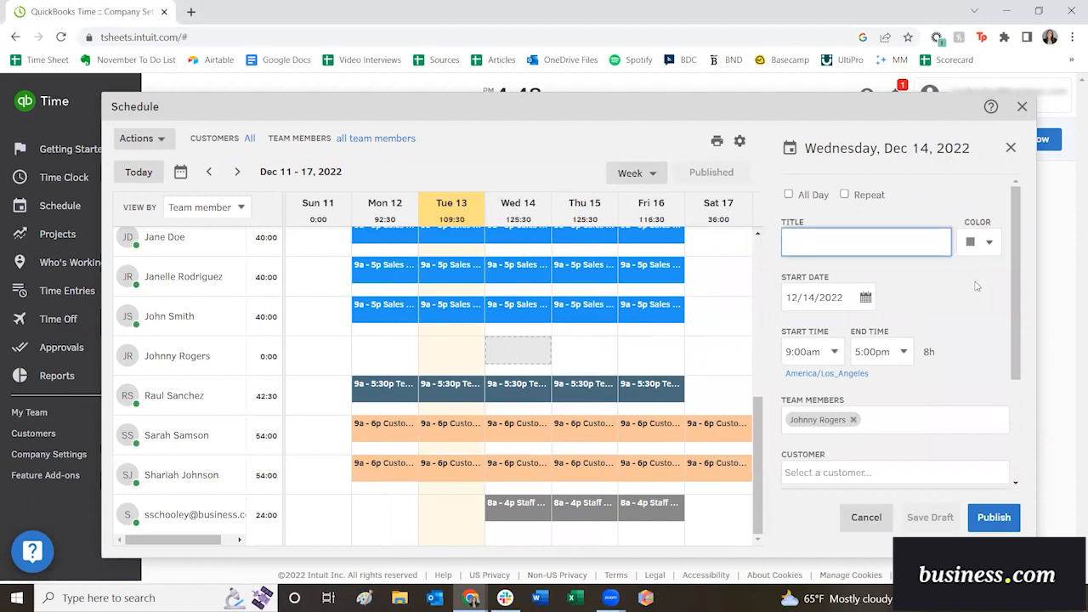
pyautogui.click(865, 242)
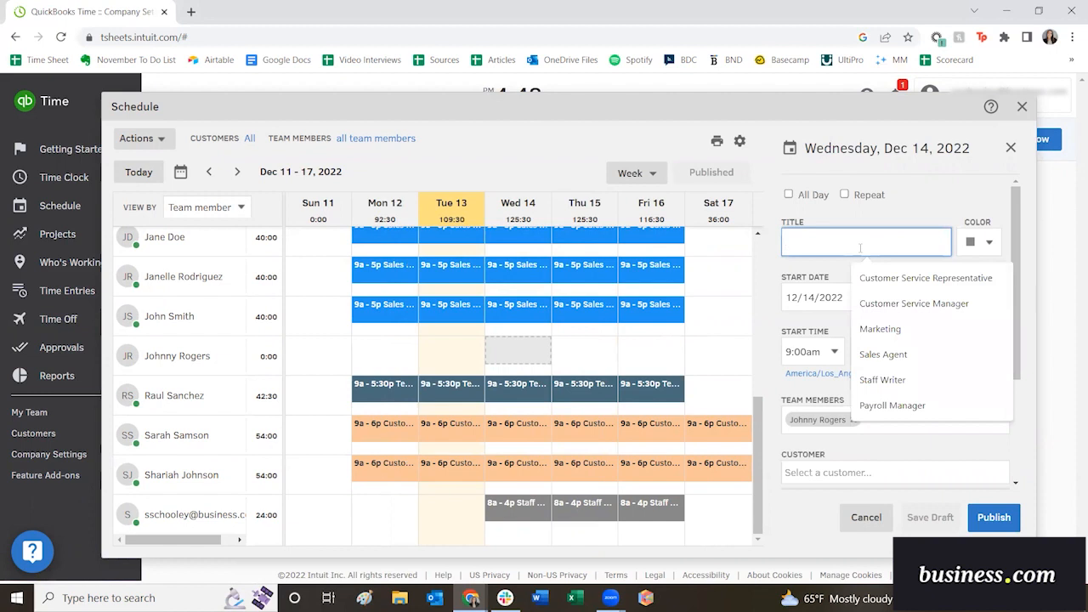
pyautogui.click(883, 355)
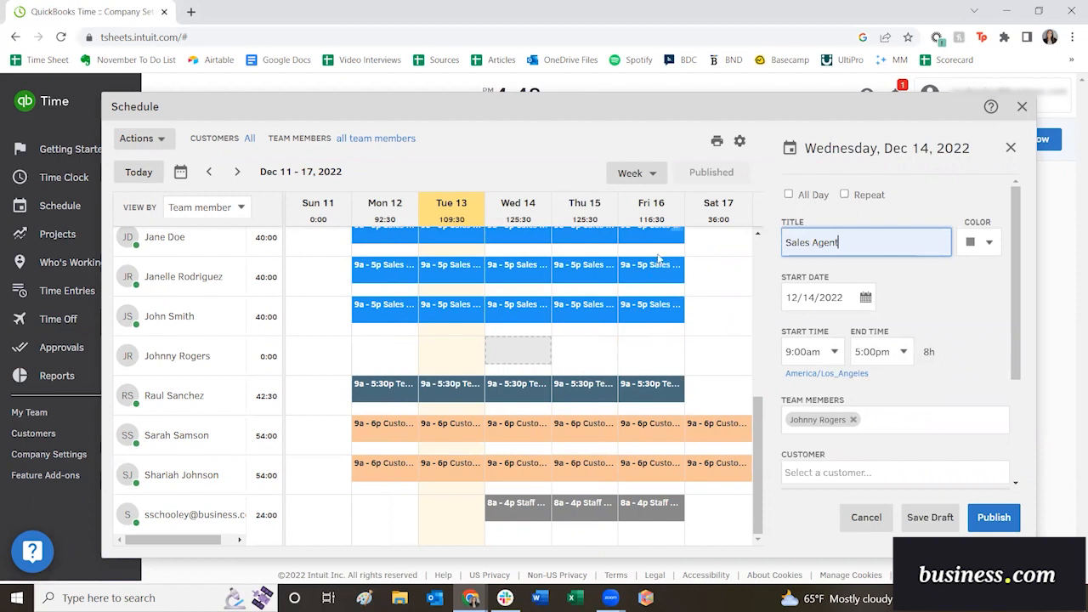
pyautogui.moveTo(656, 391)
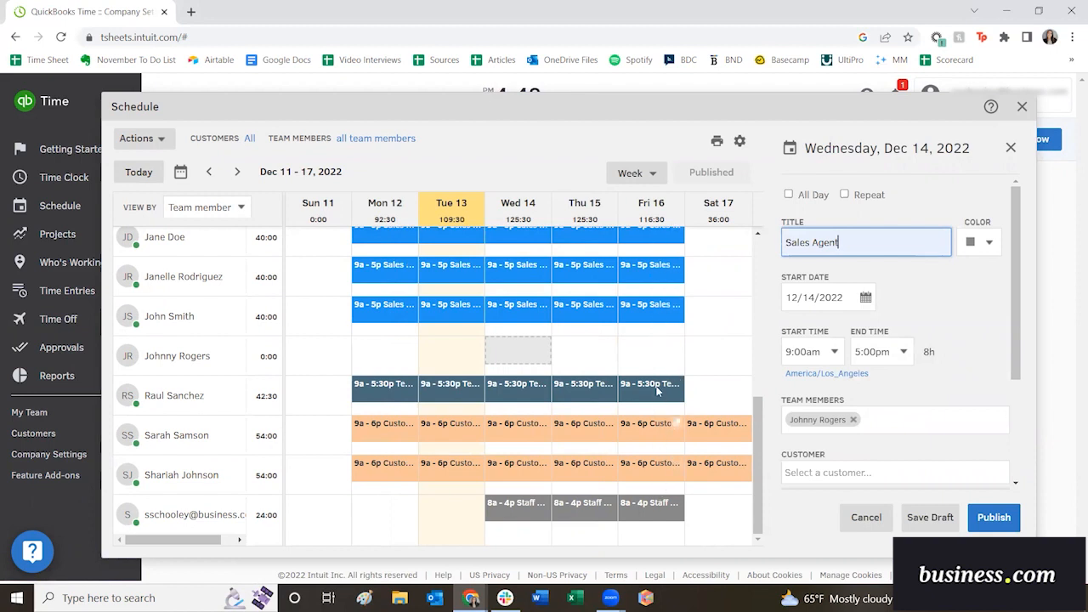
pyautogui.click(978, 243)
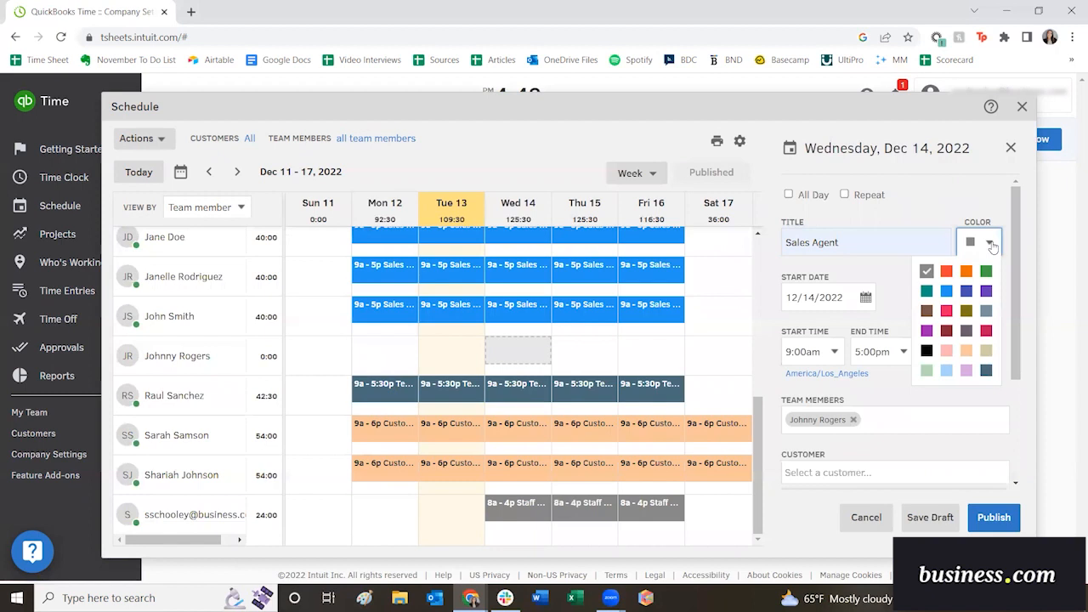
pyautogui.click(967, 290)
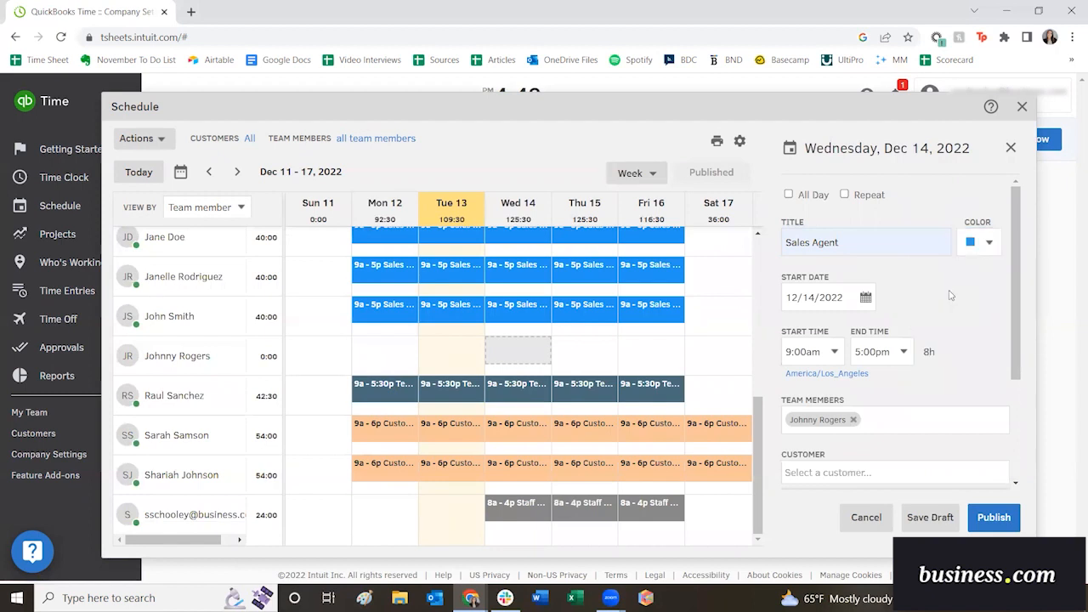
pyautogui.moveTo(906, 304)
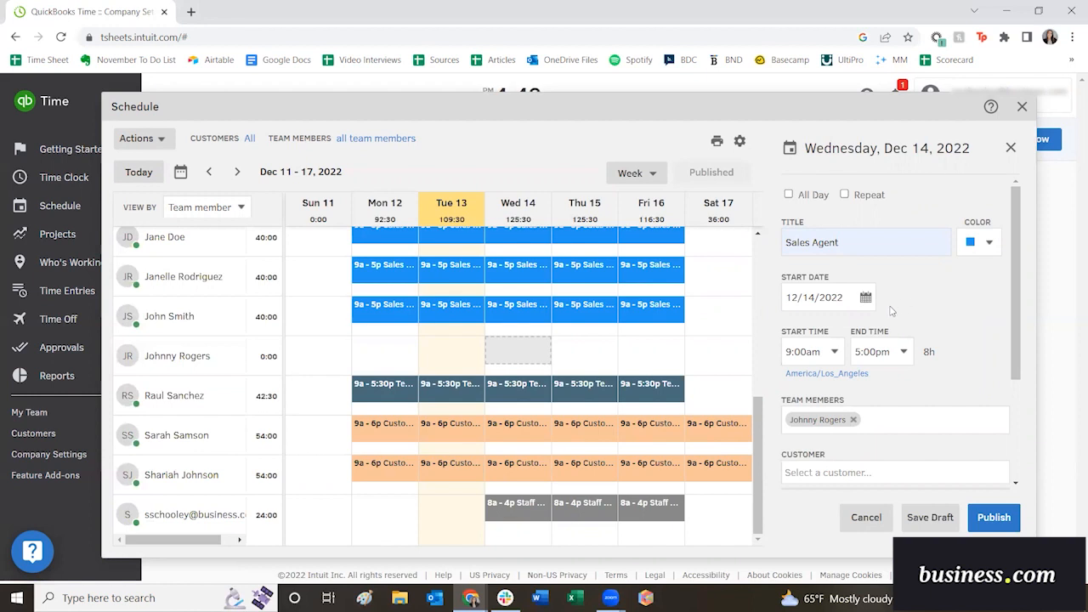
pyautogui.moveTo(906, 356)
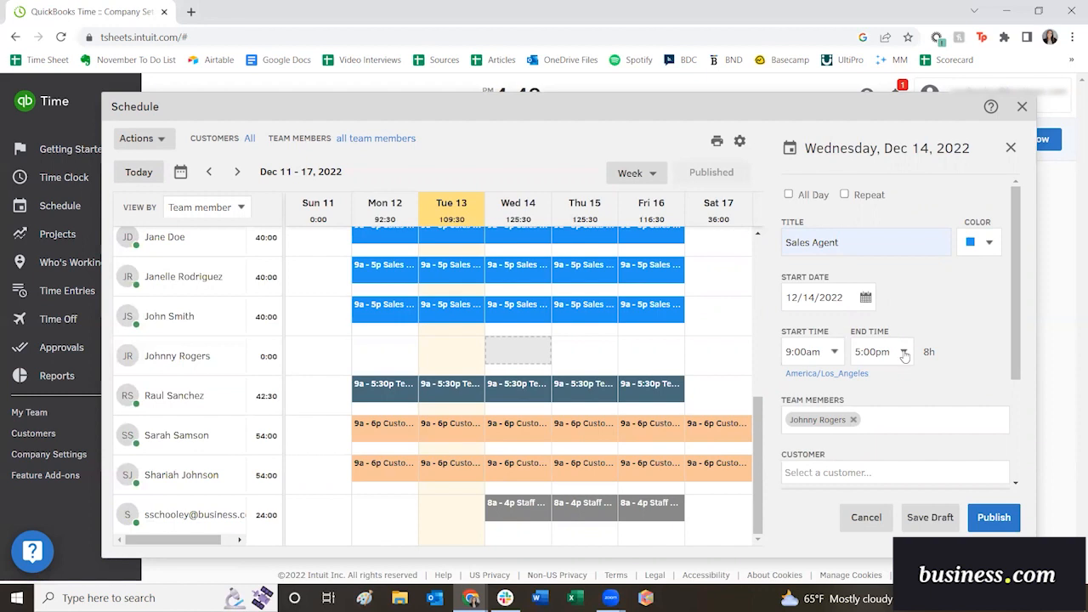
pyautogui.moveTo(906, 352)
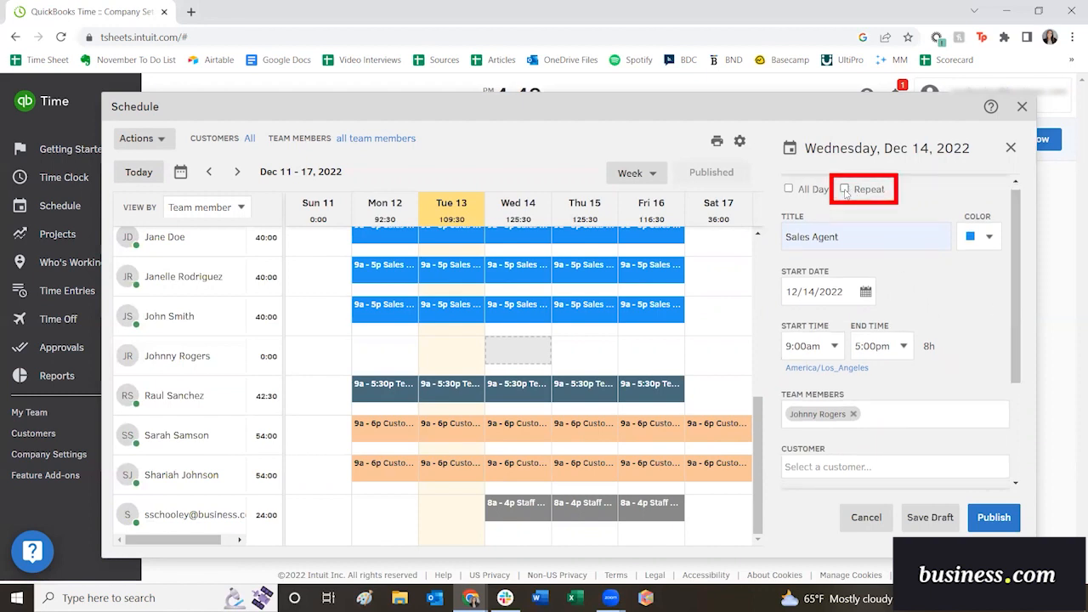
# Repeat the shift every weekday, every 2 weeks, ending December 23, 2022.
pyautogui.click(845, 188)
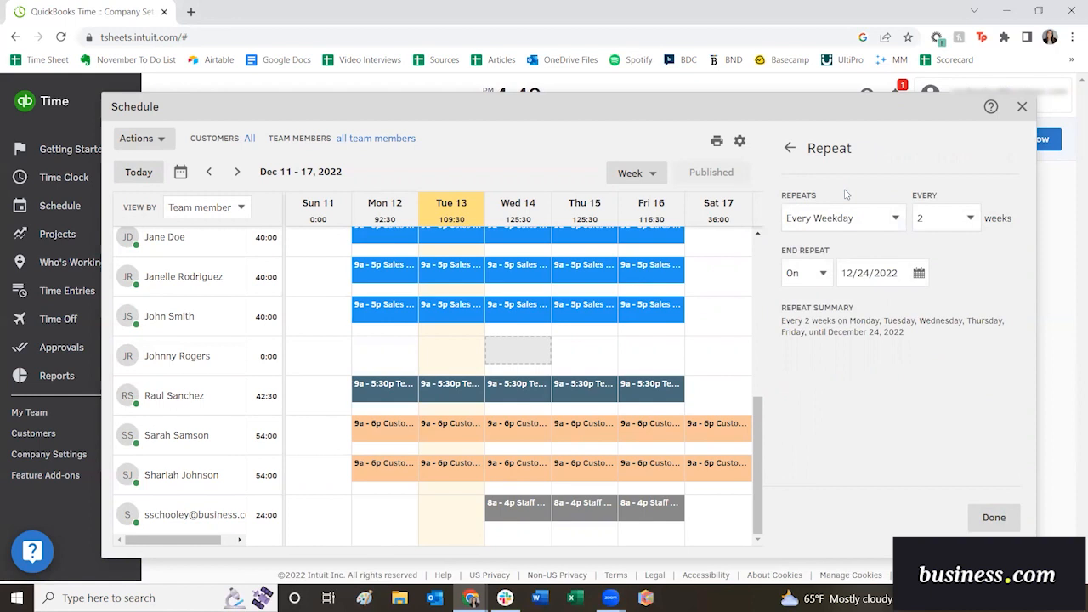
pyautogui.moveTo(896, 221)
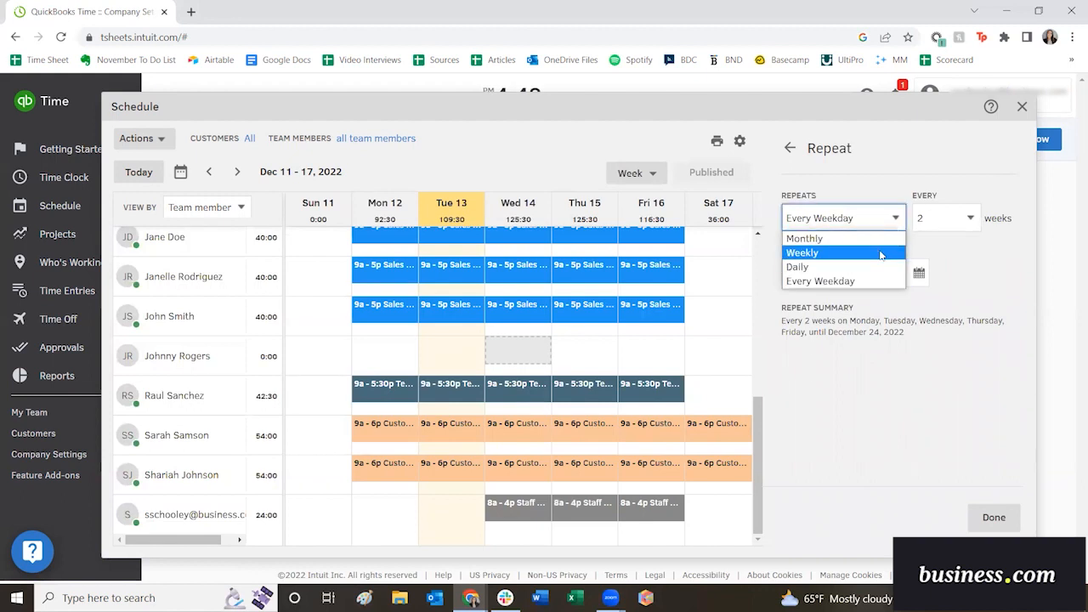
pyautogui.click(820, 280)
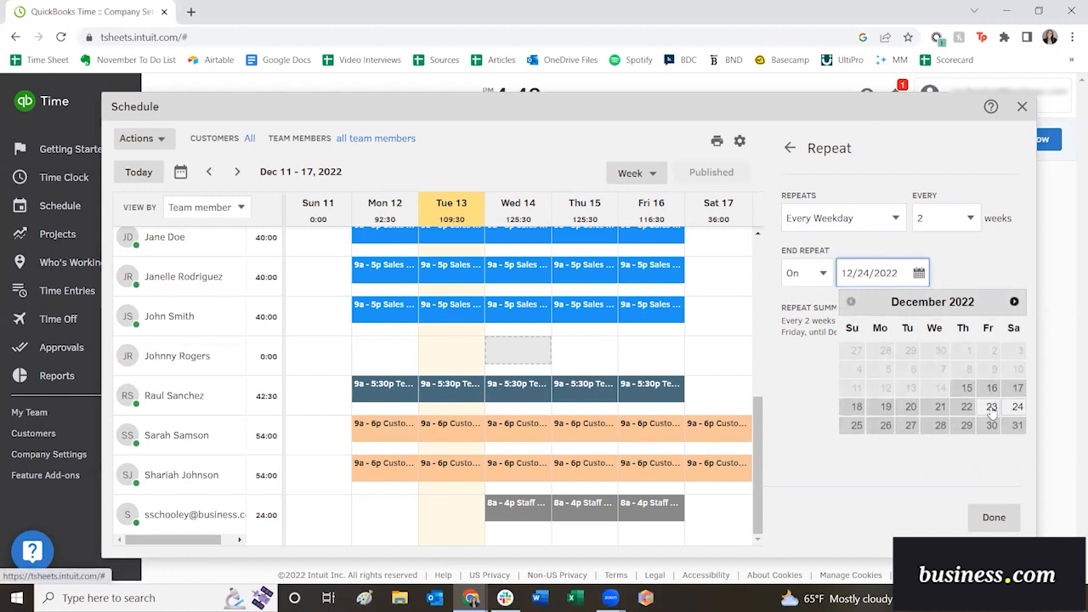
pyautogui.rightClick(991, 407)
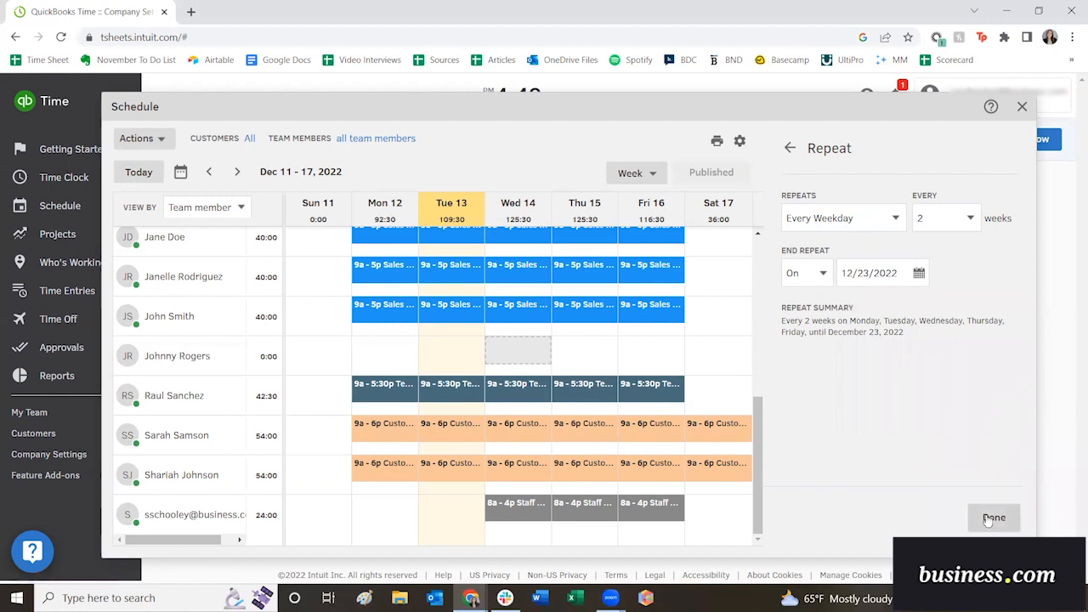
# Confirm the repeat rule and set the shift location to Los Angeles, CA, USA.
pyautogui.click(994, 517)
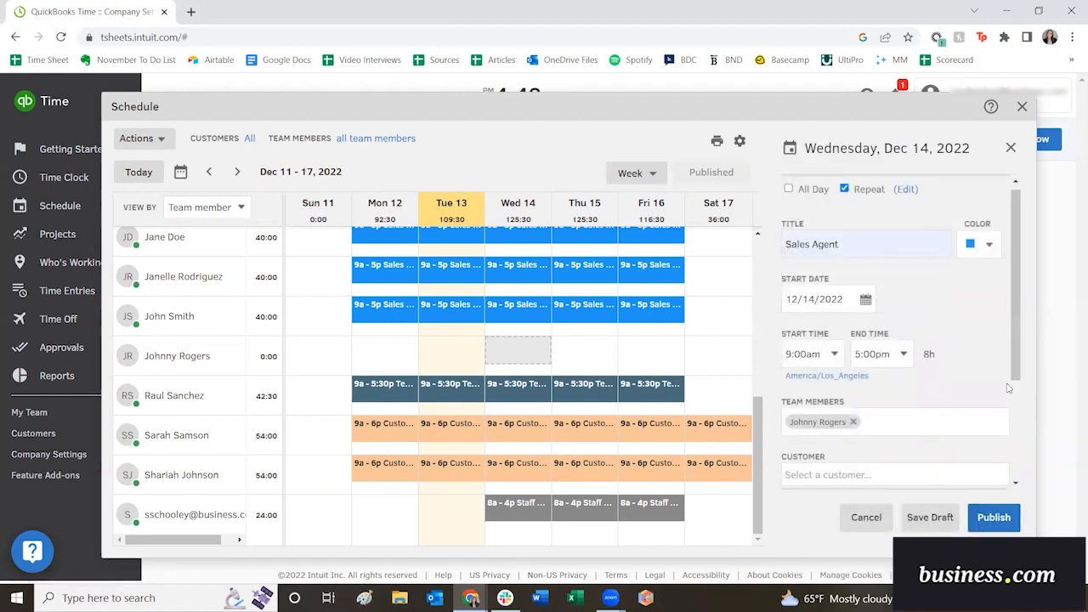
pyautogui.scroll(-3)
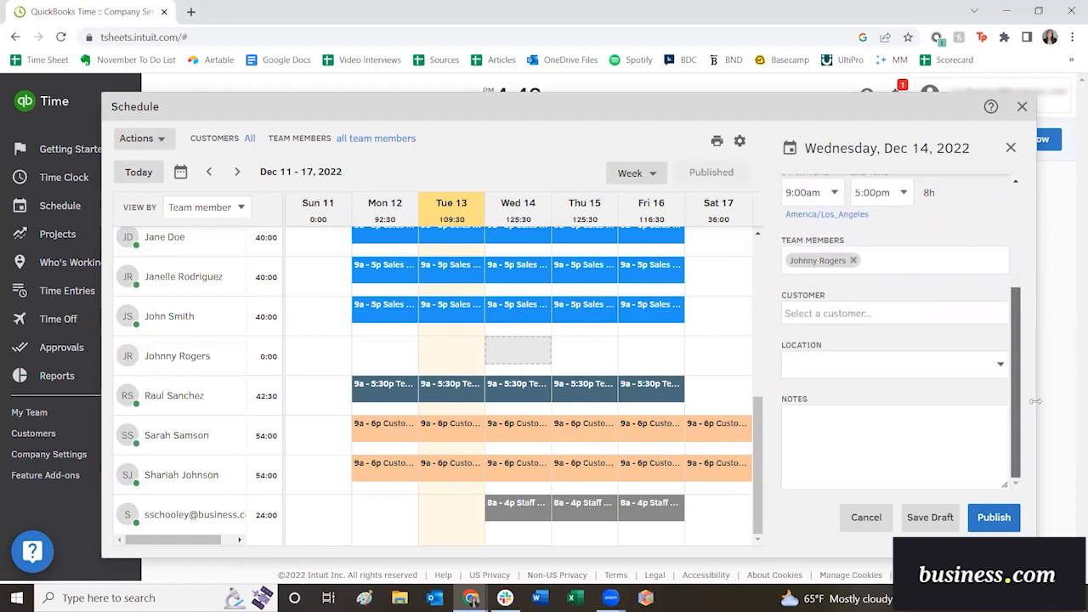
pyautogui.click(893, 364)
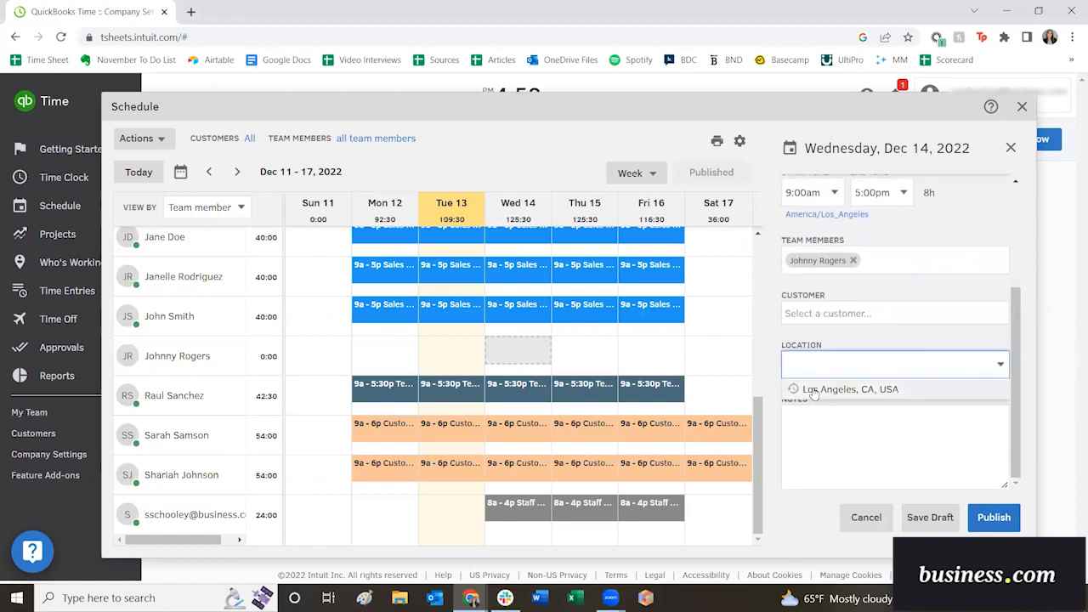
pyautogui.click(852, 390)
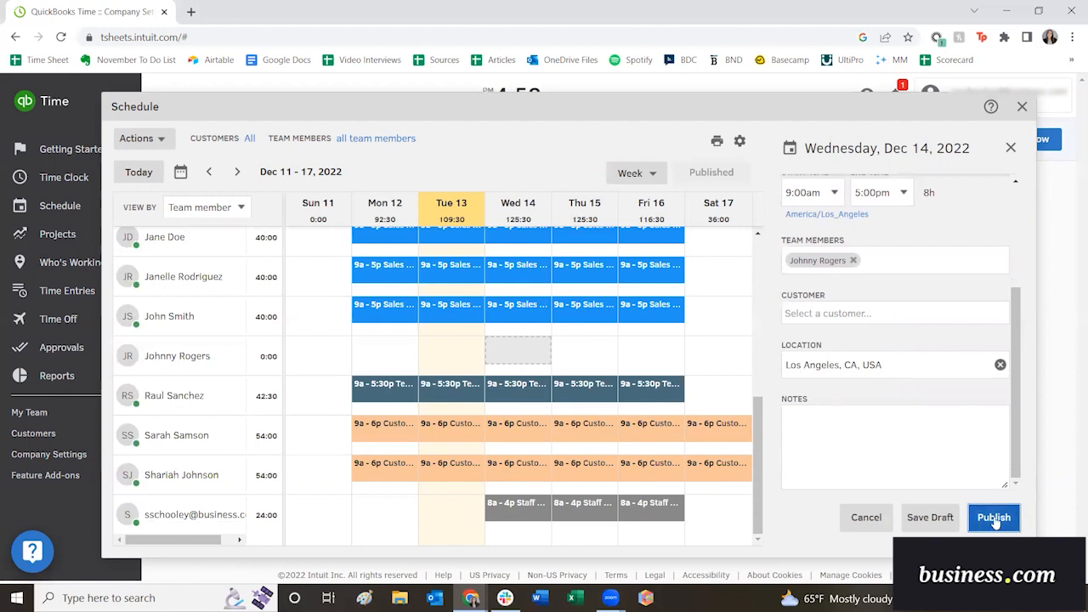
pyautogui.click(993, 518)
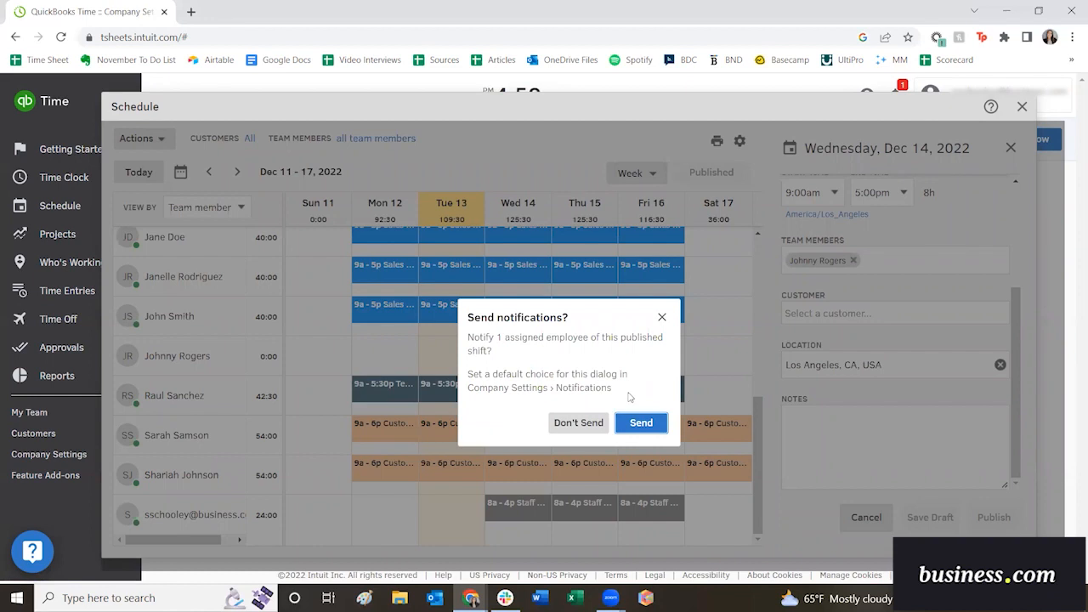
pyautogui.moveTo(557, 408)
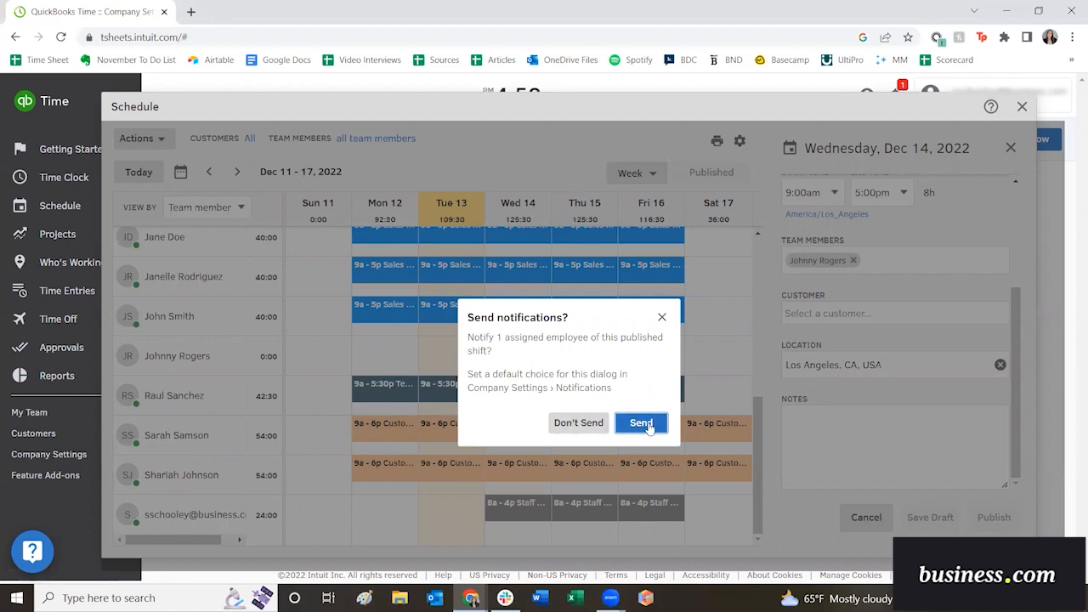
pyautogui.click(640, 423)
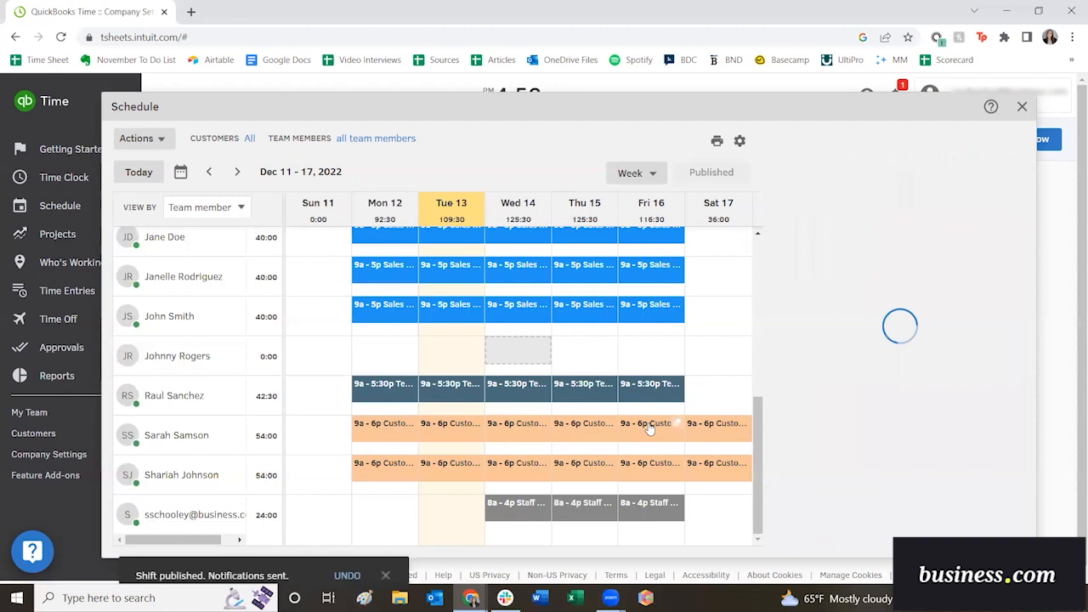
pyautogui.click(517, 349)
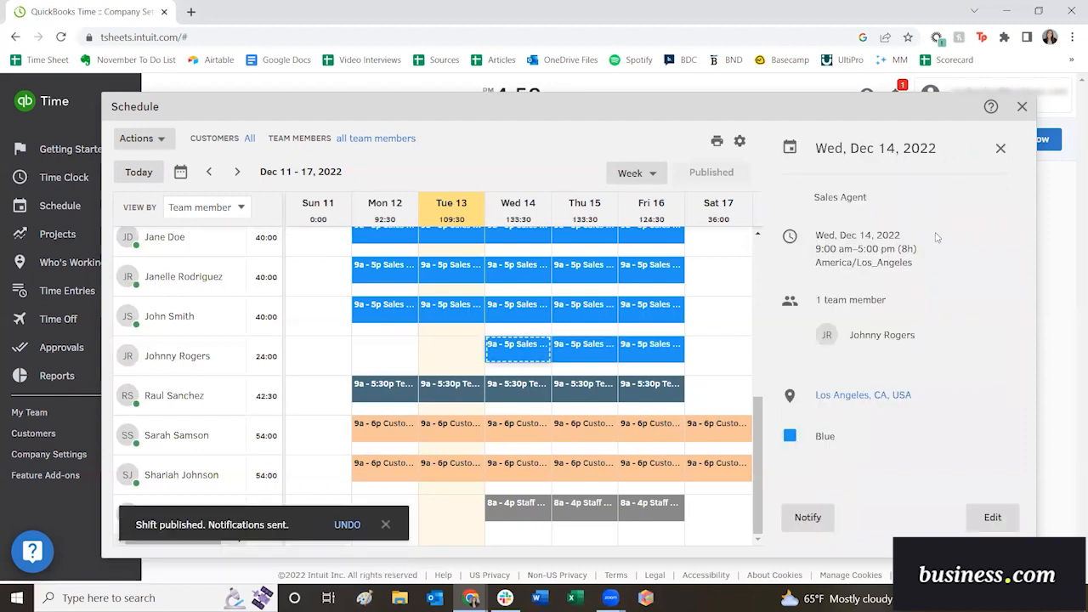
pyautogui.click(1001, 148)
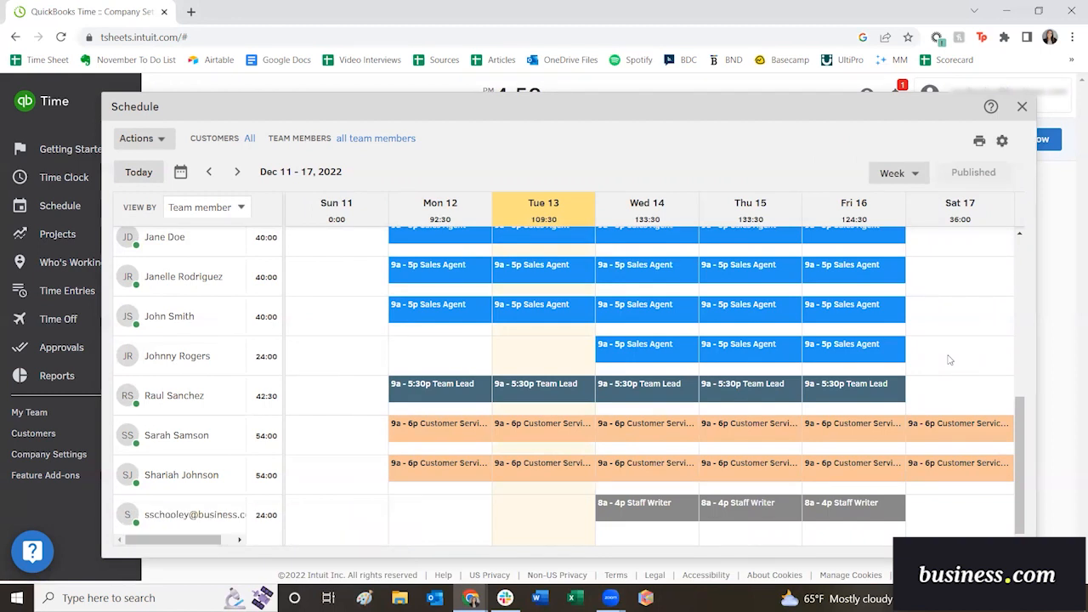
pyautogui.moveTo(679, 353)
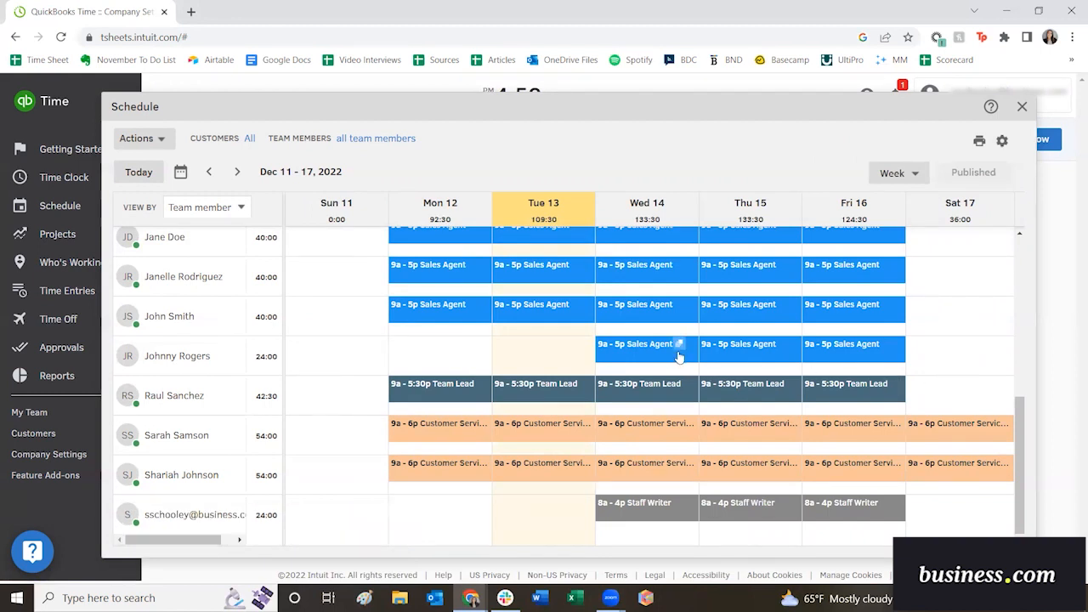
pyautogui.moveTo(679, 351)
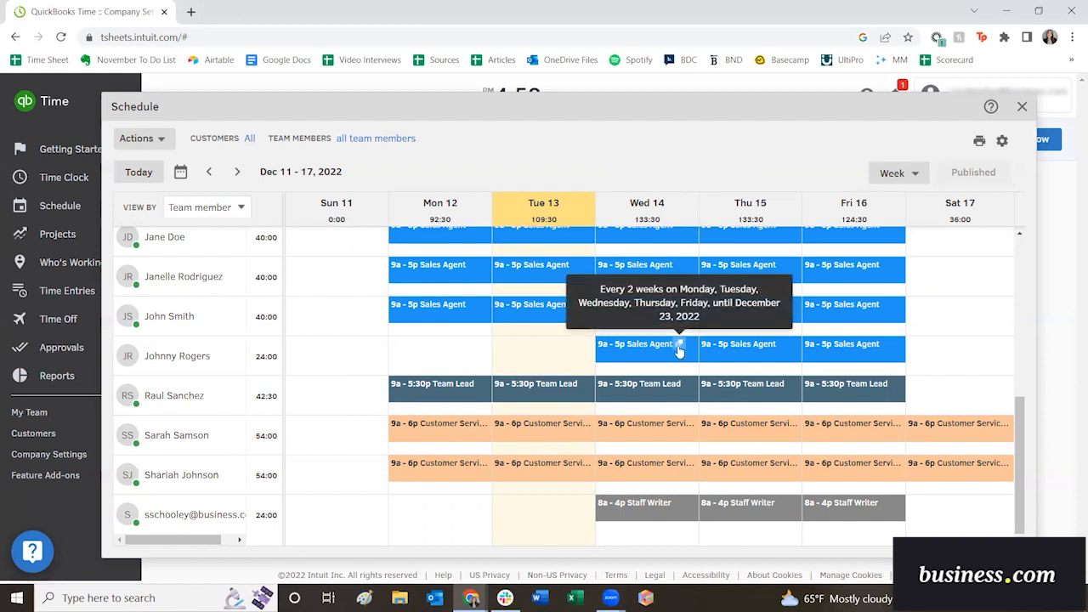
pyautogui.click(646, 349)
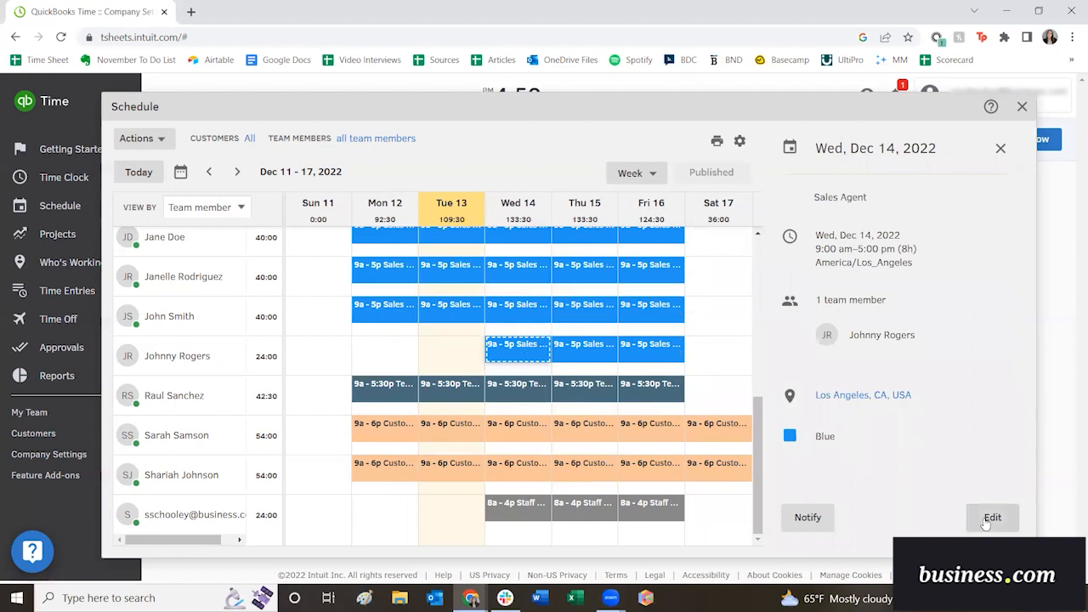
pyautogui.click(993, 517)
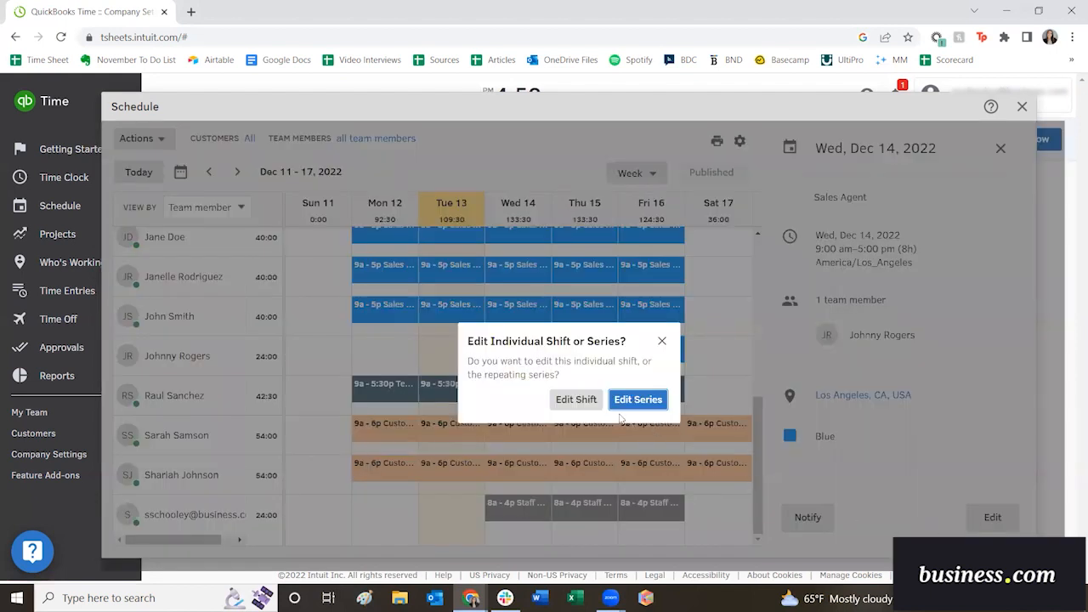
pyautogui.moveTo(575, 399)
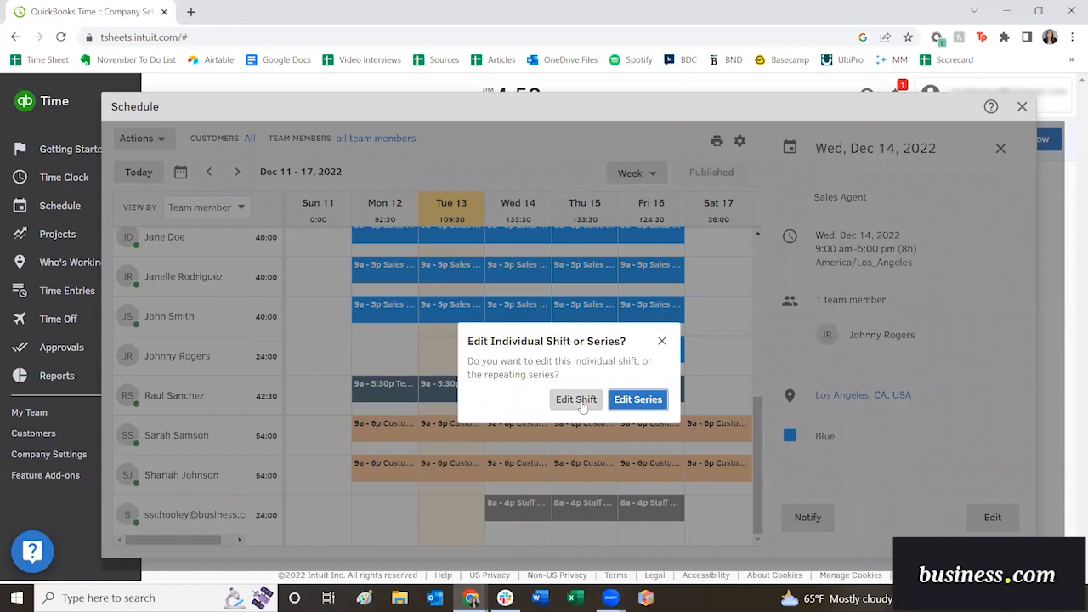
pyautogui.moveTo(639, 399)
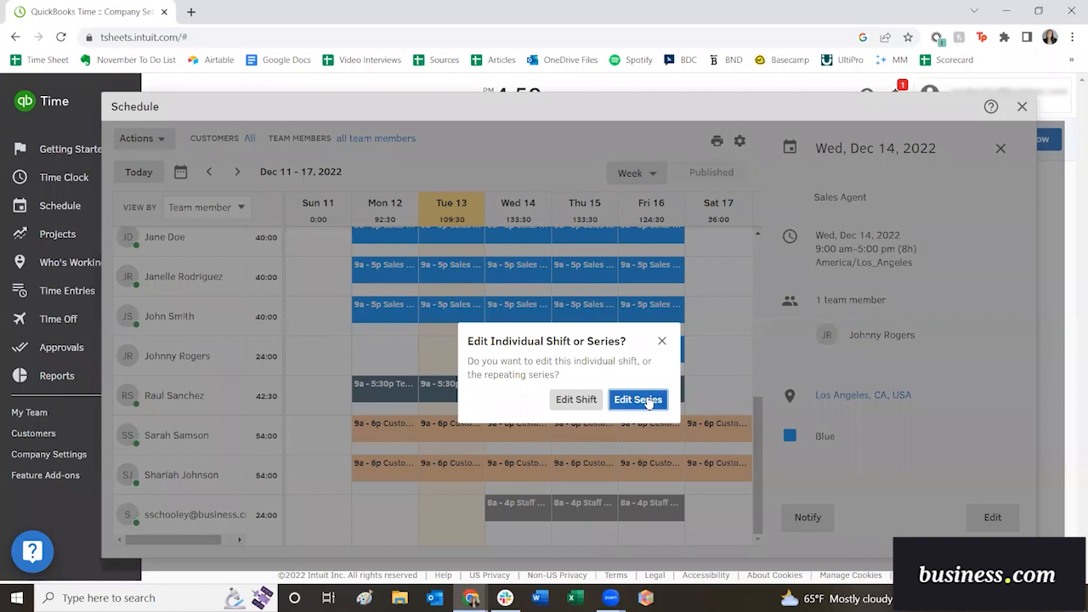
pyautogui.click(638, 399)
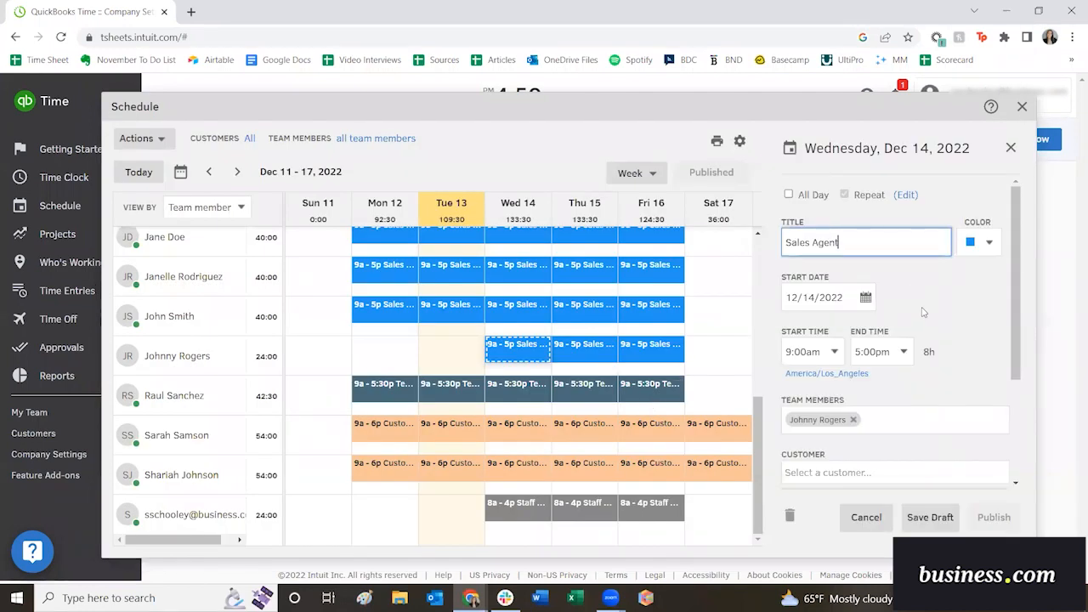
# Change the series end time to 4:00pm, republish with employee notification, and close the panel.
pyautogui.click(882, 351)
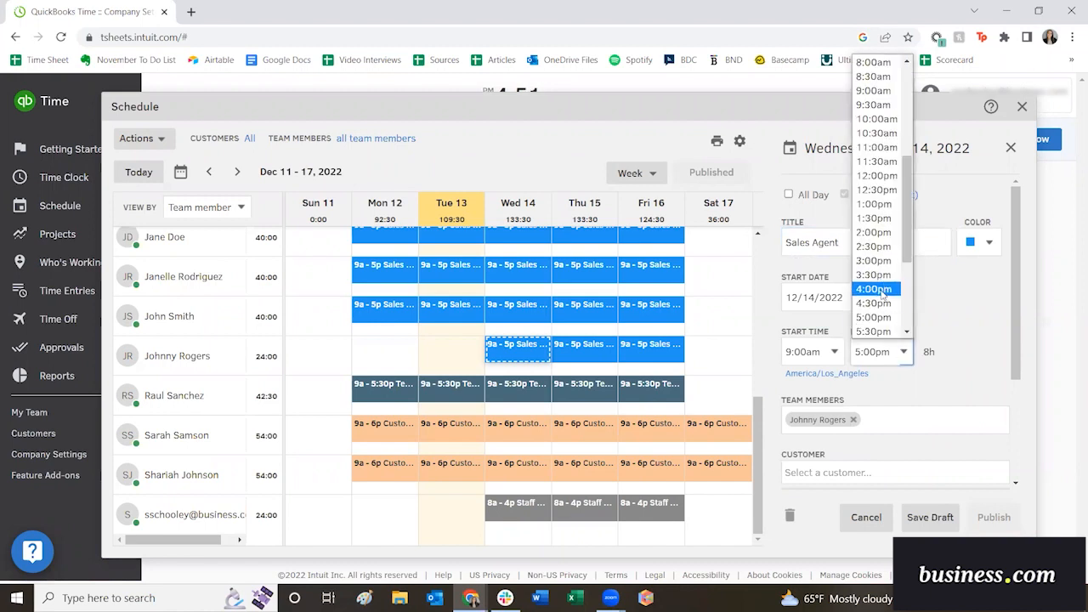
pyautogui.click(876, 289)
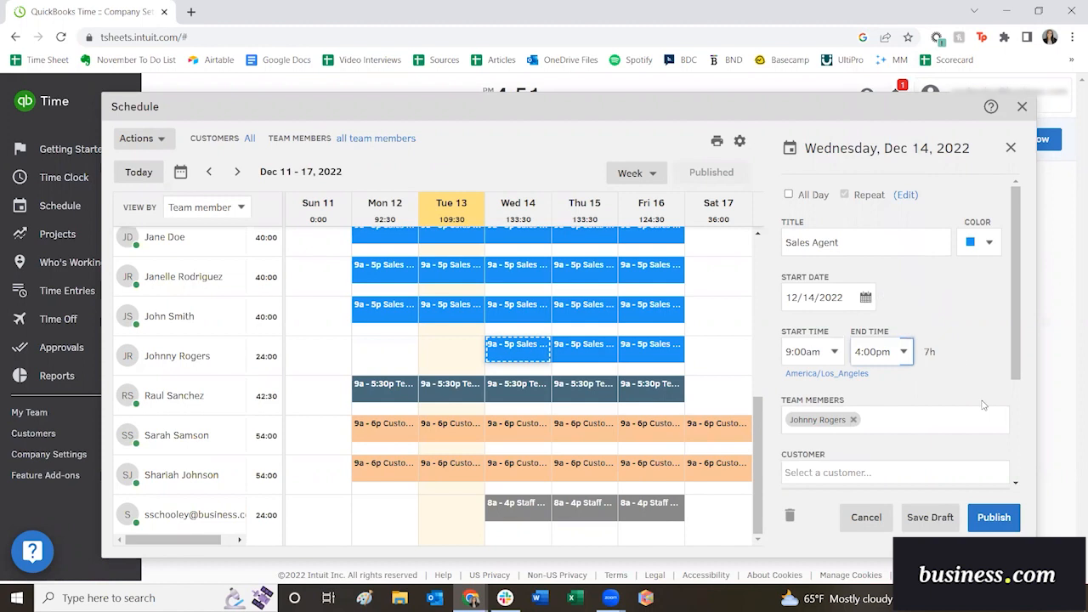
pyautogui.click(994, 517)
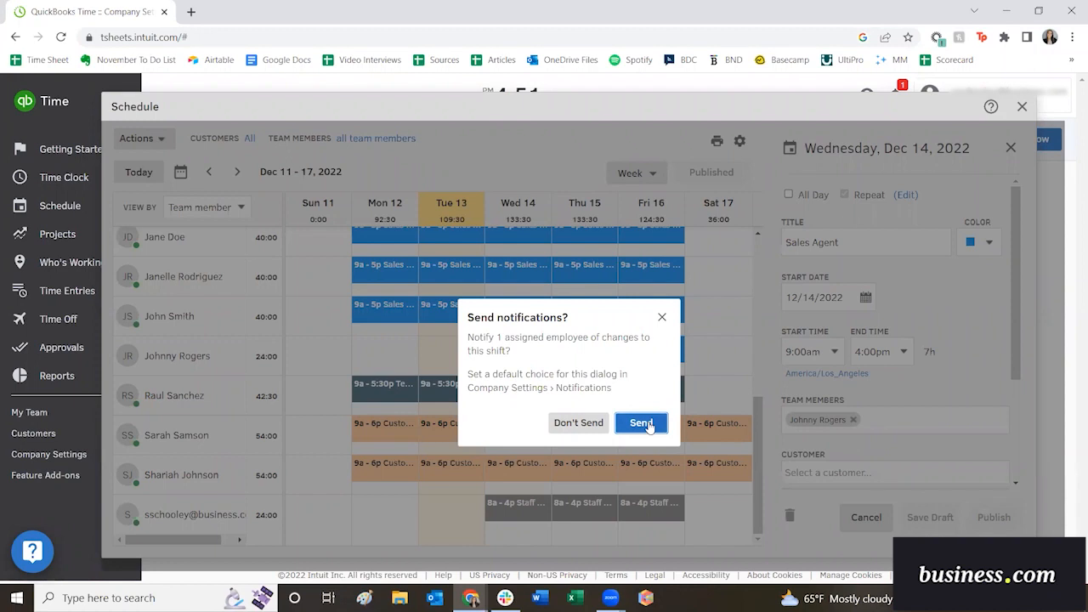
pyautogui.click(641, 423)
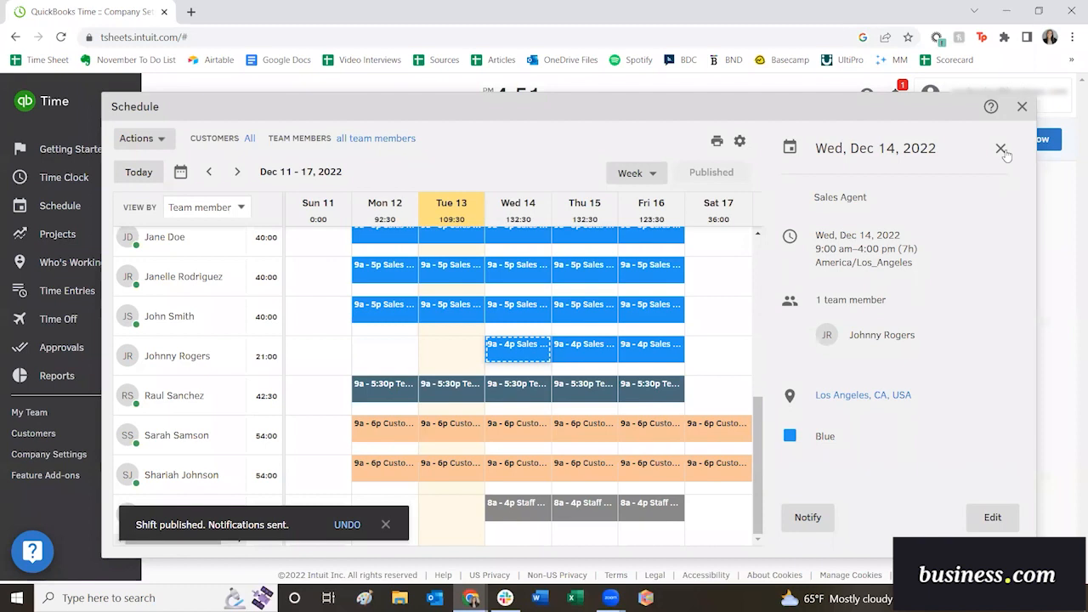
pyautogui.click(1002, 148)
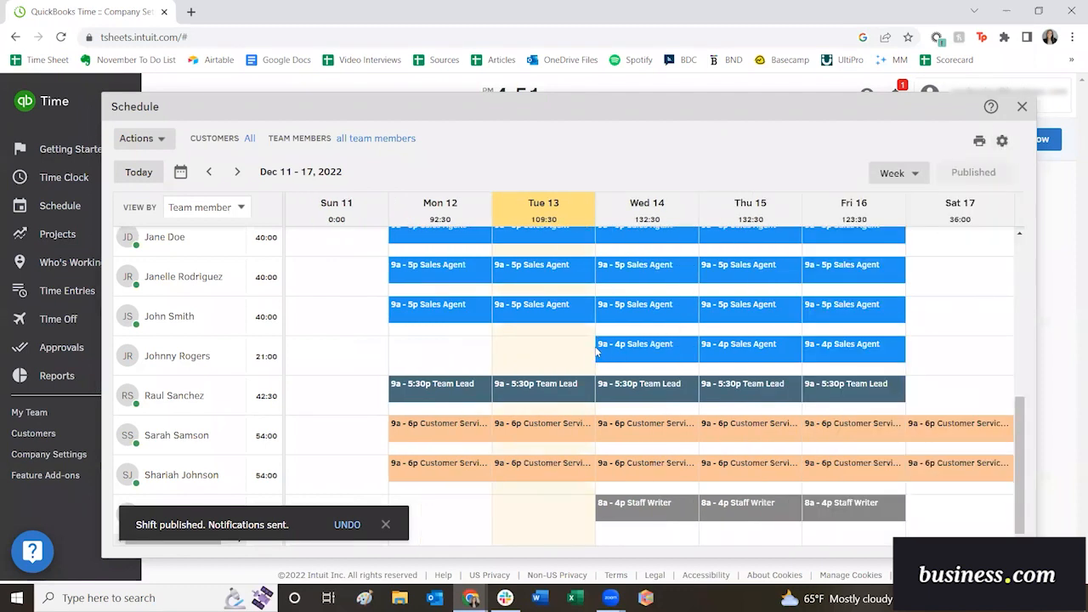
# Switch the schedule to Day view, then December 2022 Month view, and review December 14's shifts.
pyautogui.click(744, 349)
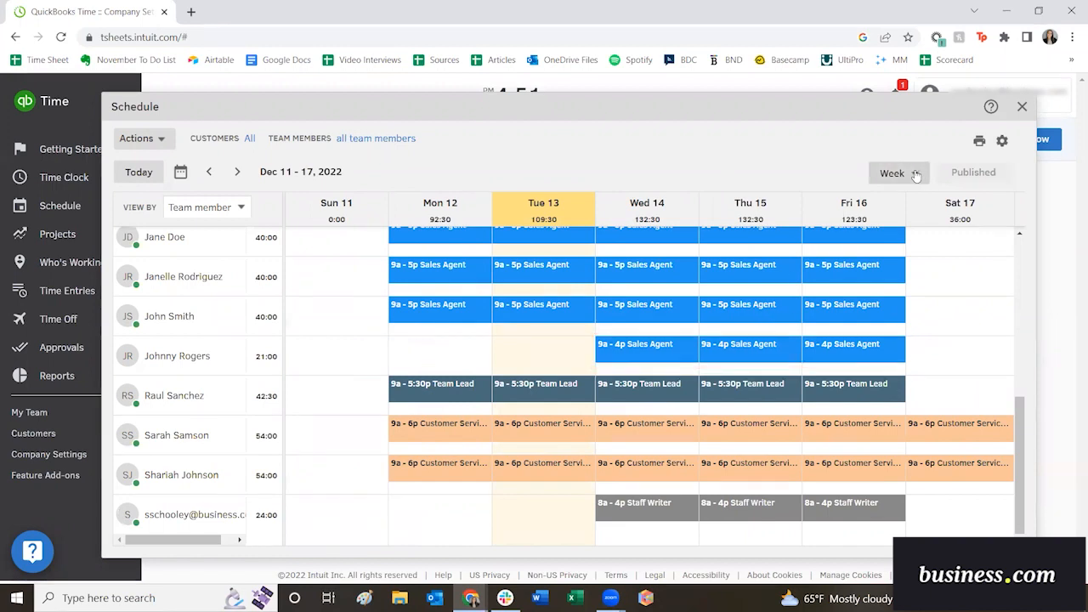
pyautogui.moveTo(1025, 258)
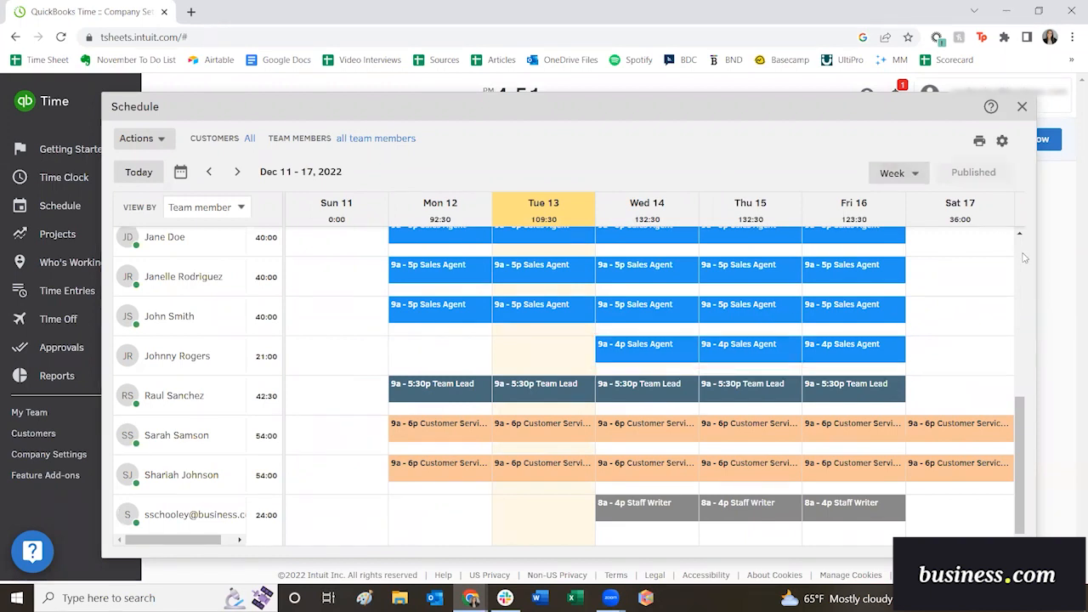
pyautogui.click(899, 173)
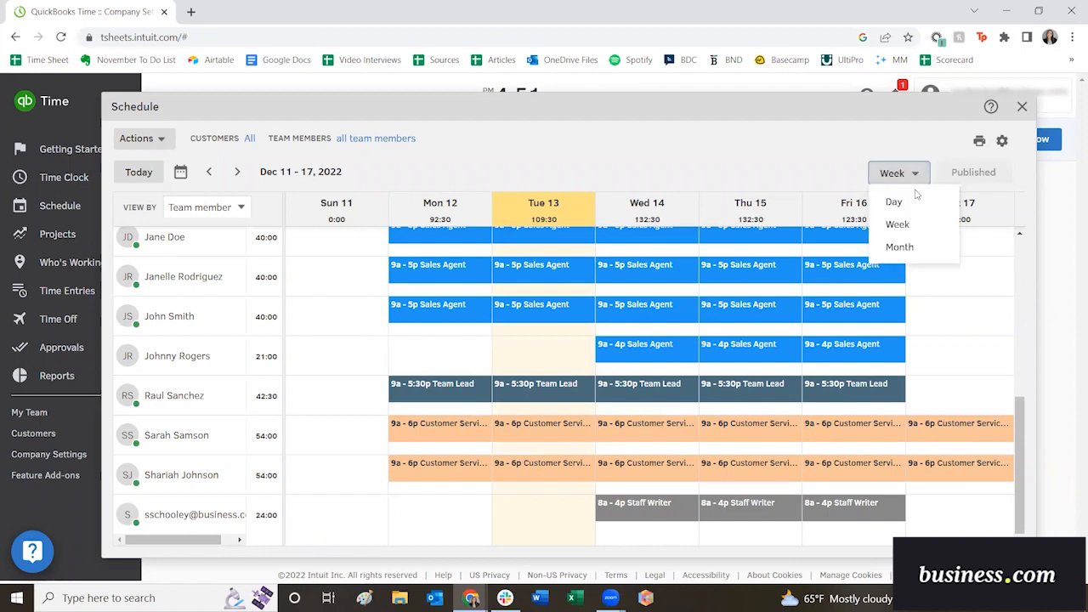
pyautogui.click(894, 202)
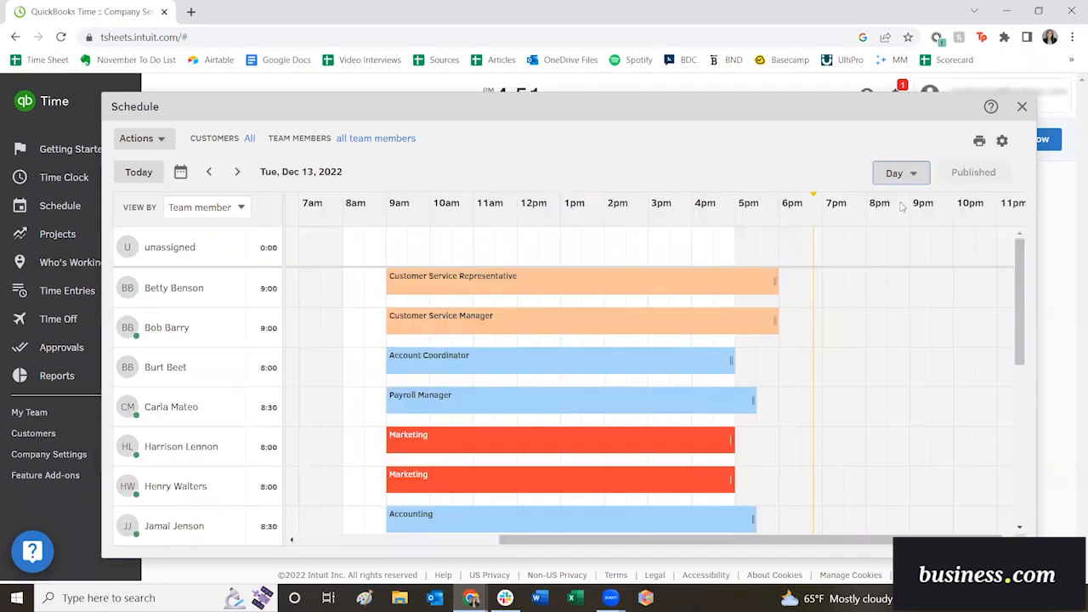
pyautogui.click(899, 172)
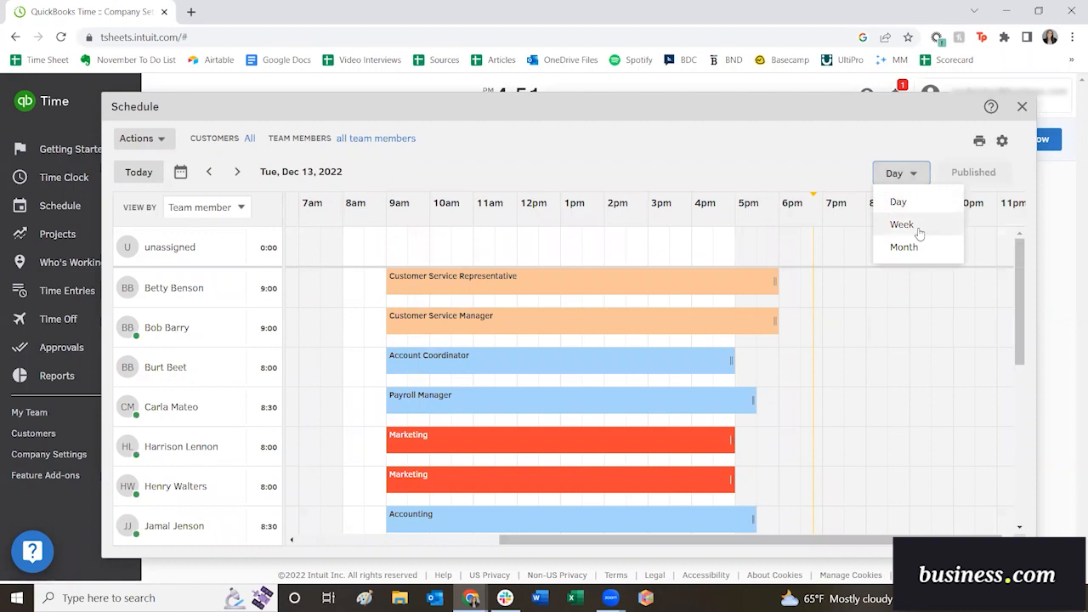
pyautogui.click(903, 246)
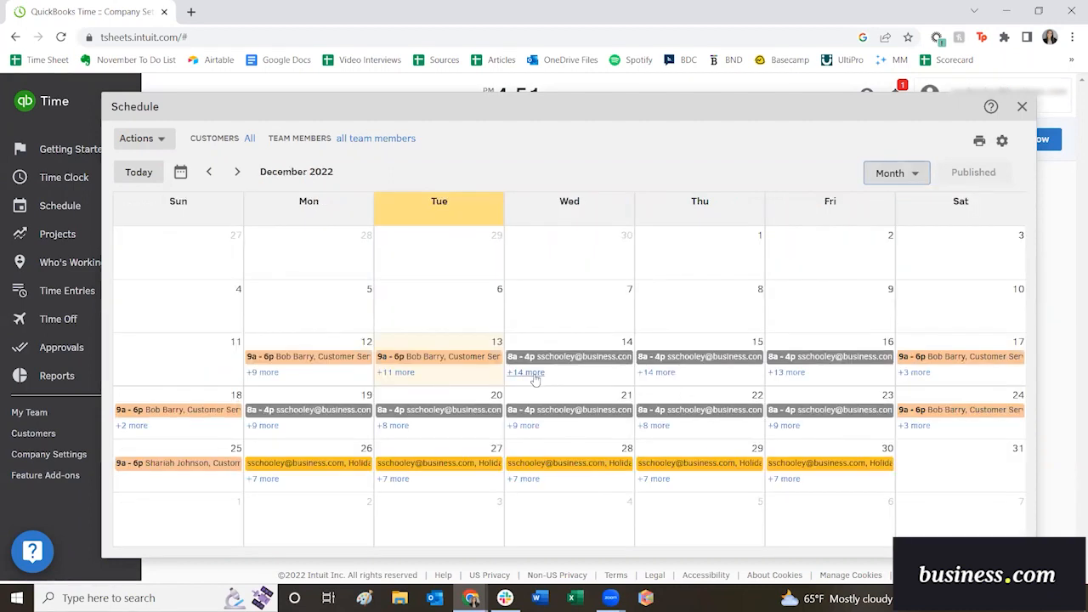
pyautogui.click(525, 372)
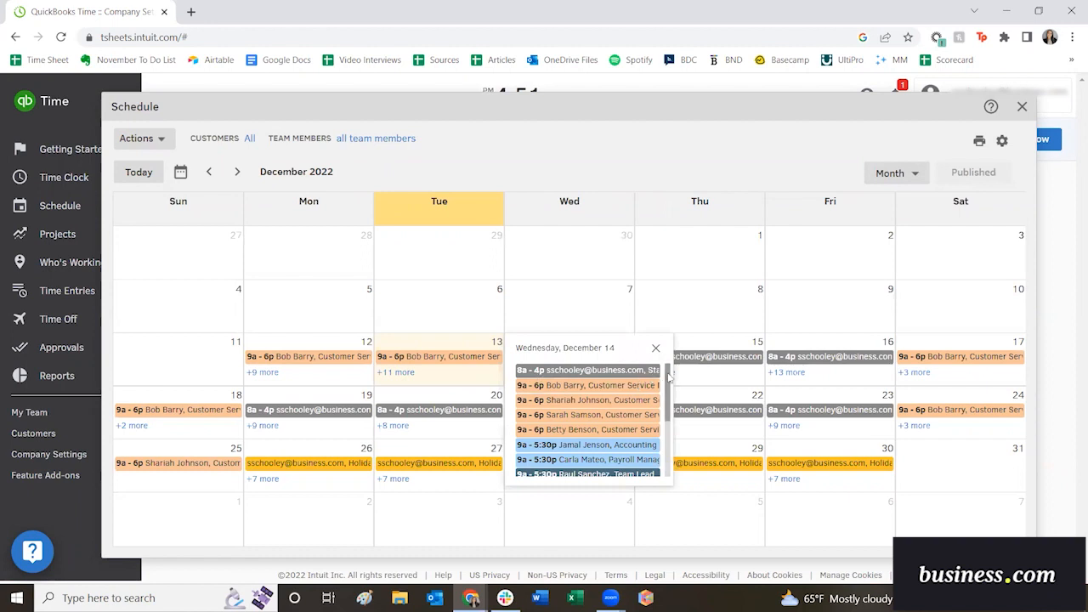
pyautogui.click(656, 348)
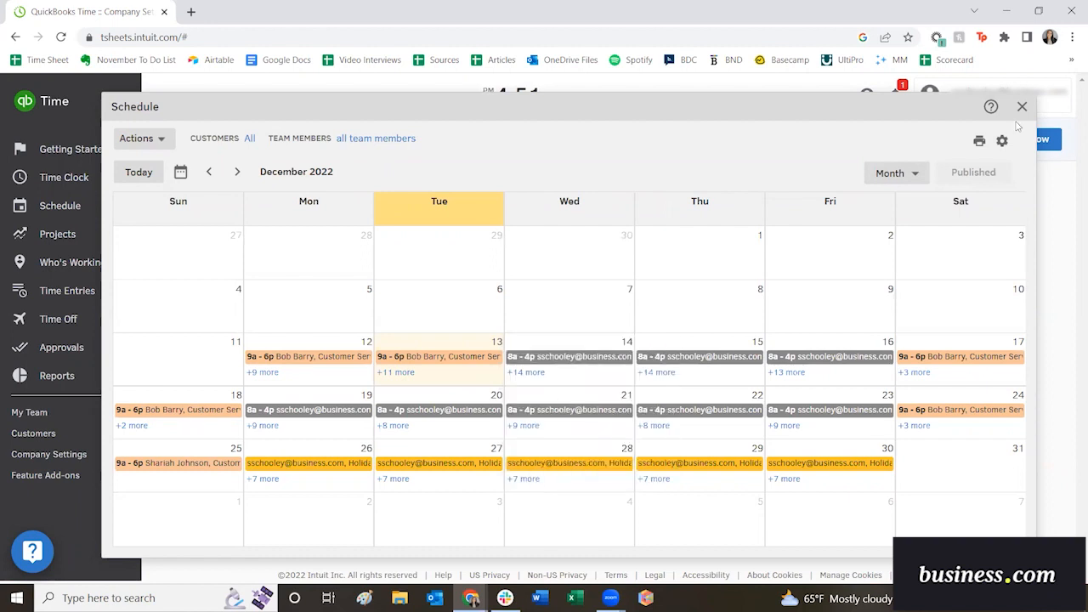
pyautogui.moveTo(1022, 107)
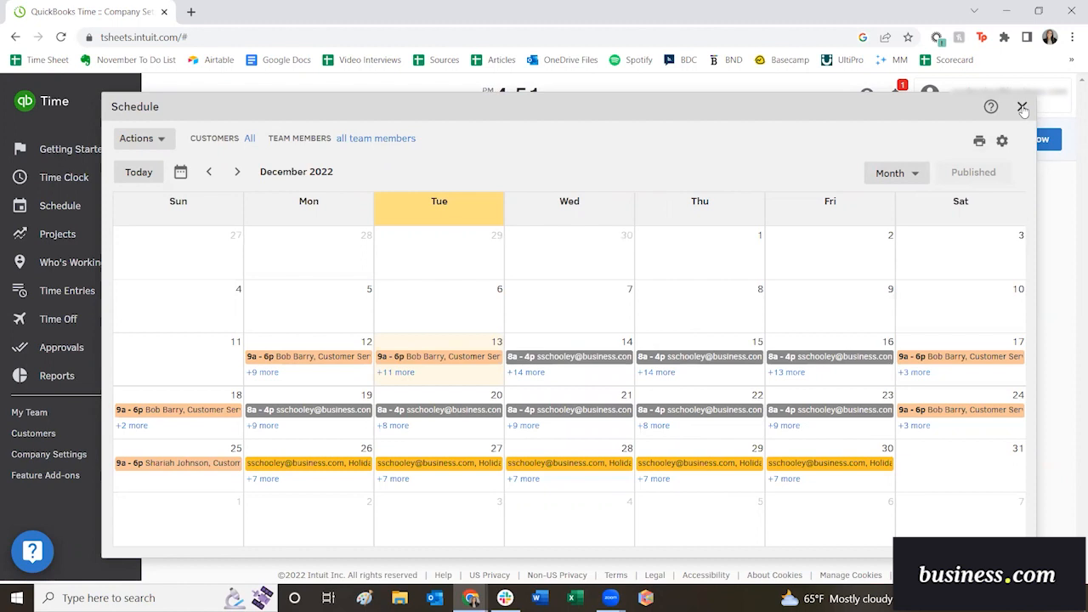
# Close the Schedule window and dismiss the Getting Started guide to reveal Who's Working.
pyautogui.click(1024, 106)
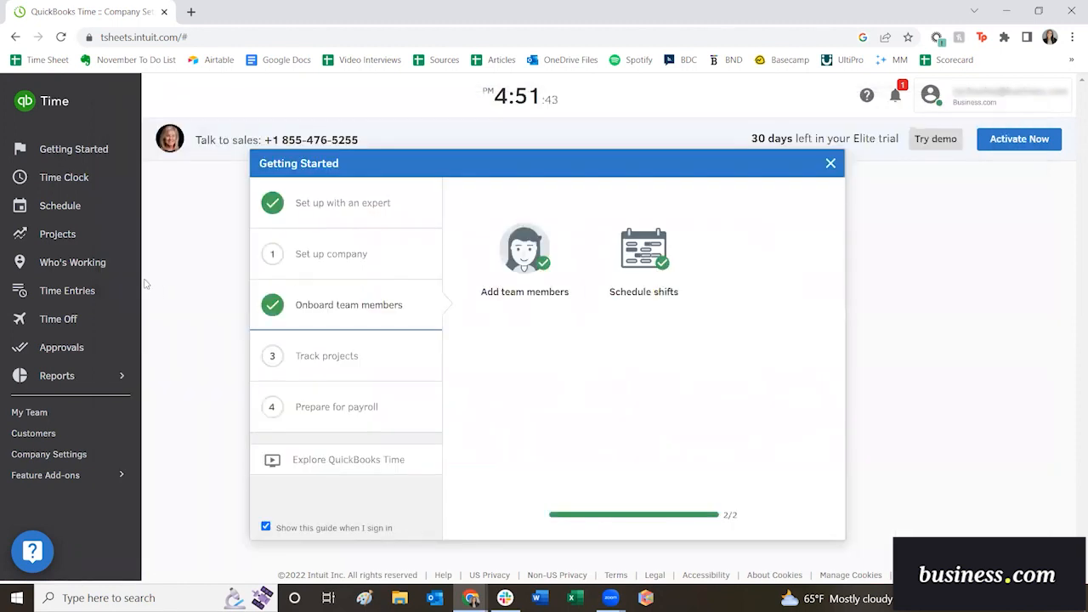
pyautogui.moveTo(72, 262)
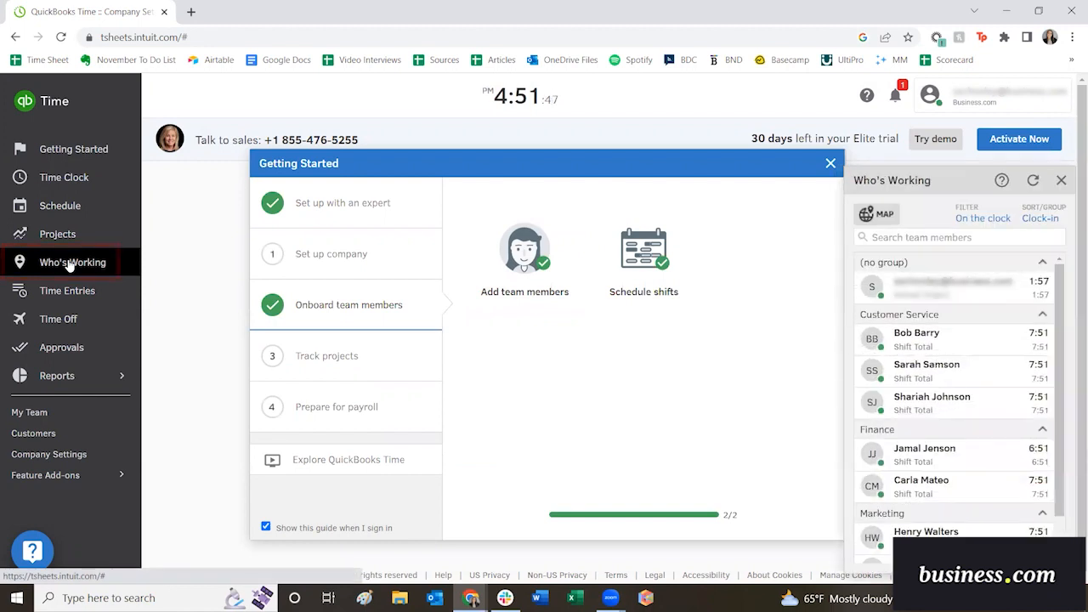
pyautogui.moveTo(832, 163)
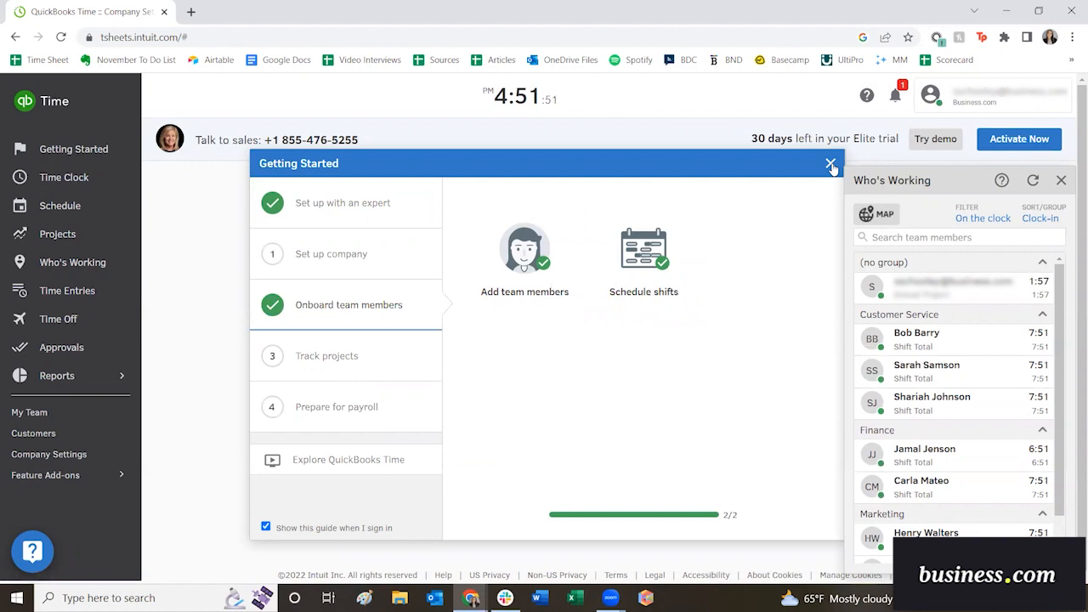
pyautogui.click(831, 162)
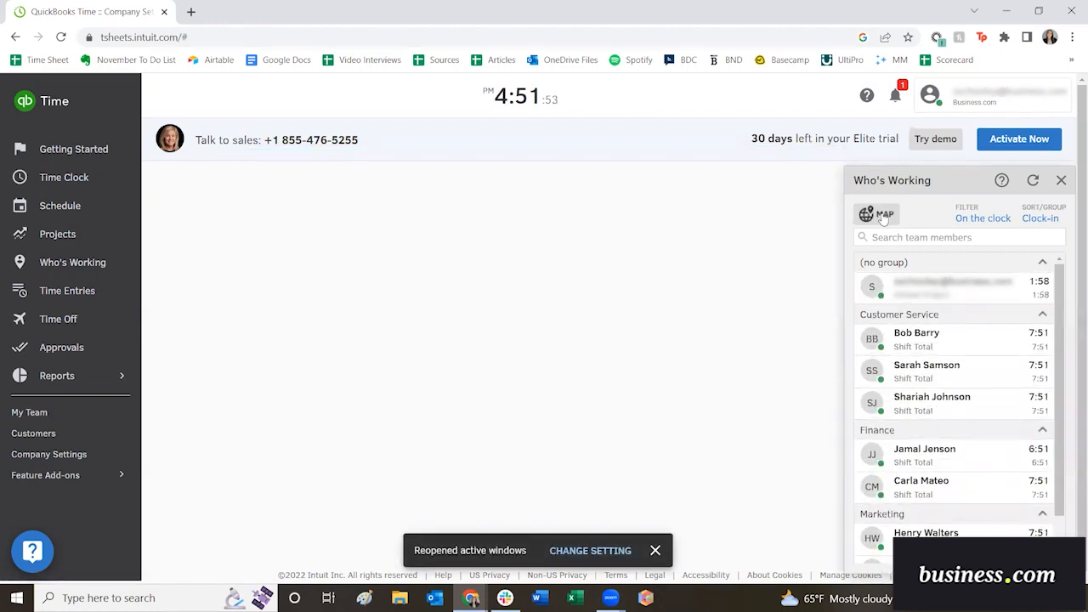
# Switch Who's Working to map view and review the Filter and Sort/Group options.
pyautogui.click(875, 214)
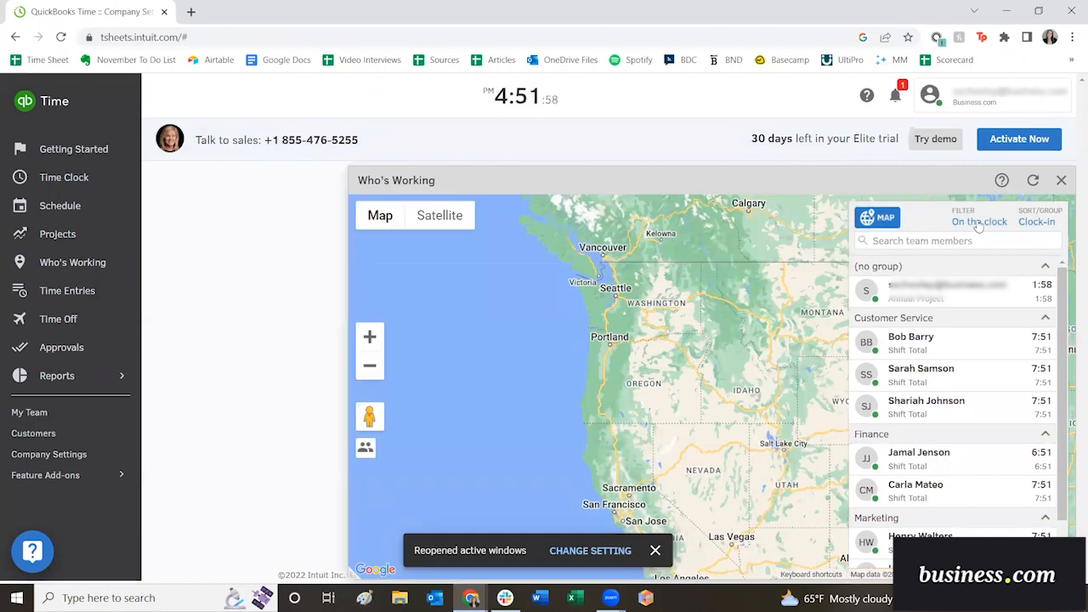
pyautogui.click(980, 221)
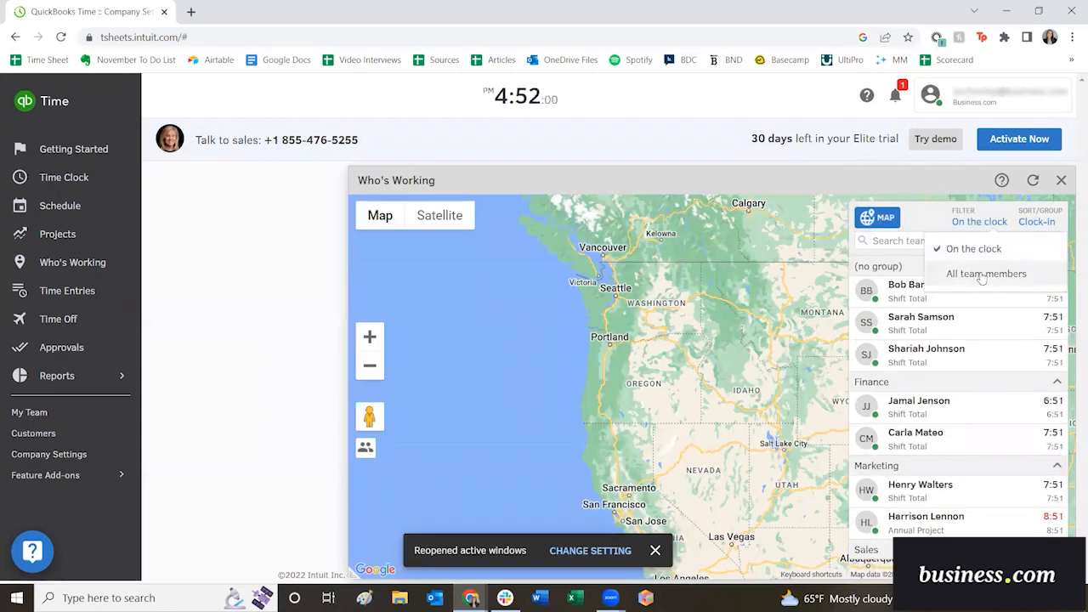
pyautogui.rightClick(978, 273)
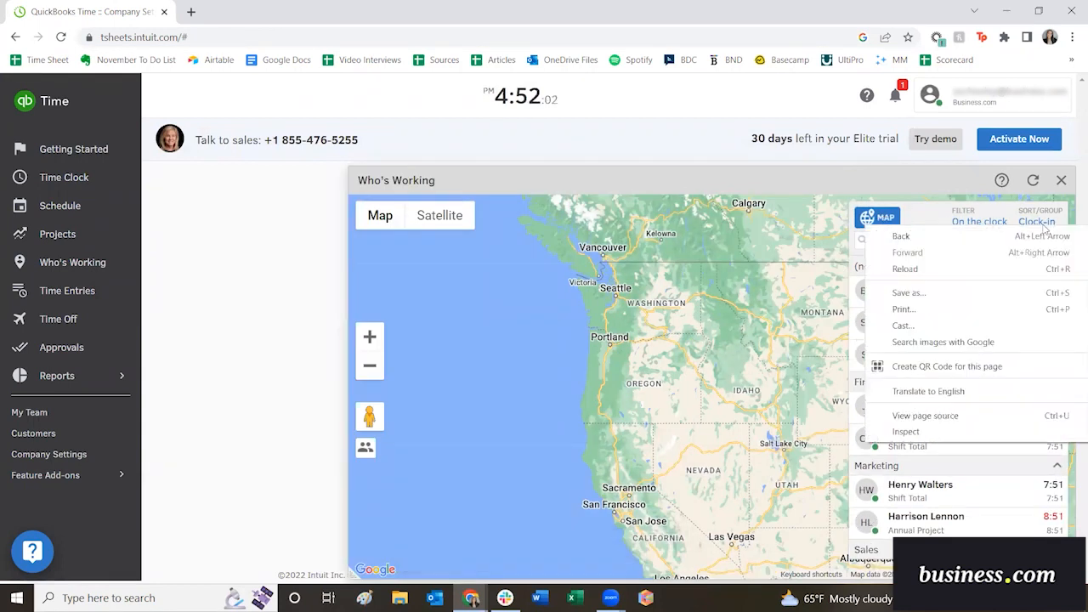
pyautogui.click(1036, 221)
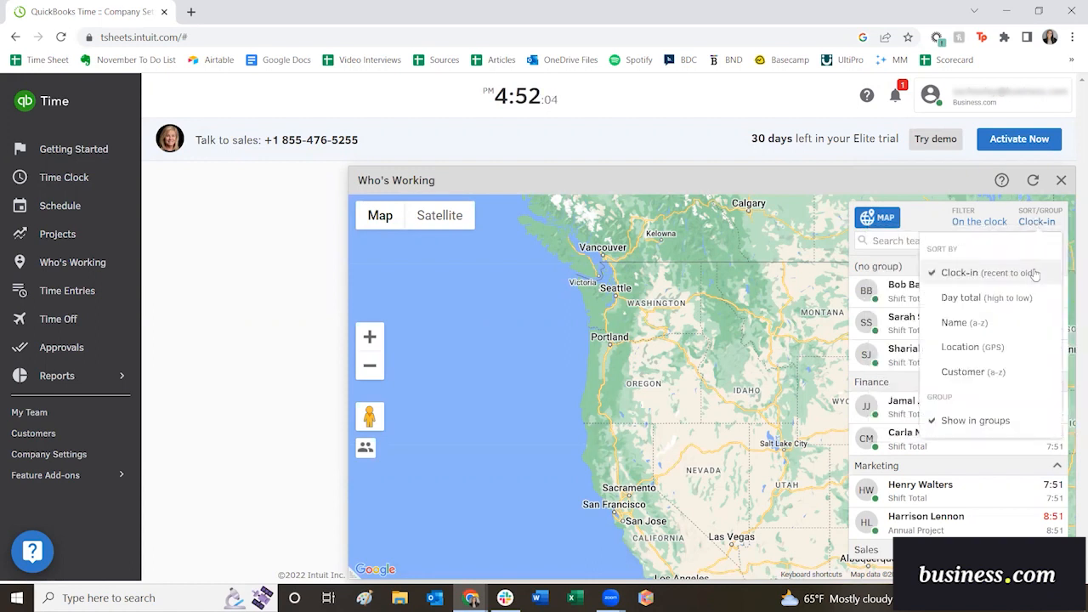
pyautogui.moveTo(1034, 223)
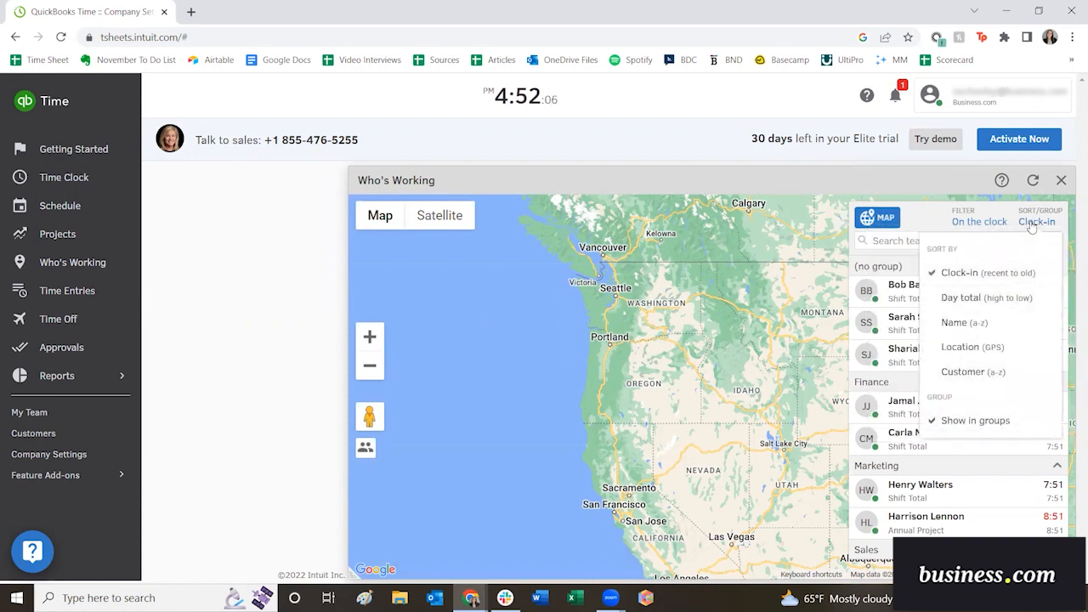